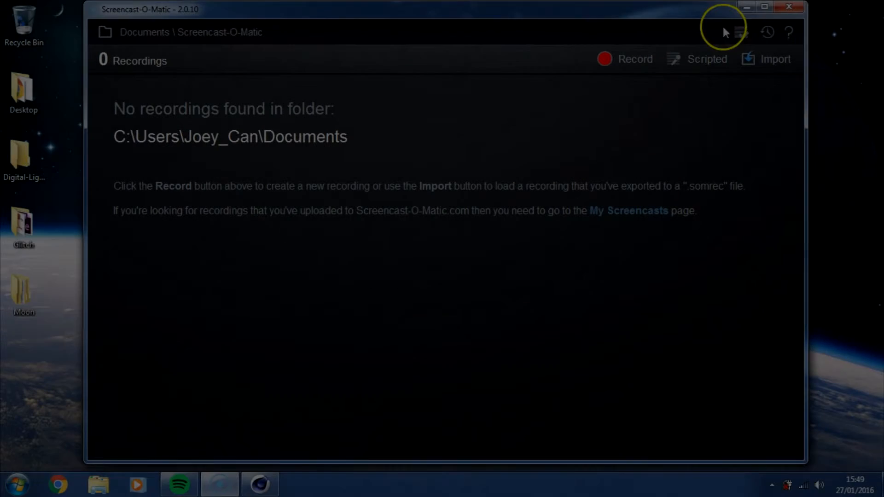
# - Play the Moon Render video from the Part Two Moon folder, then restore Cinema 4D
pyautogui.click(746, 6)
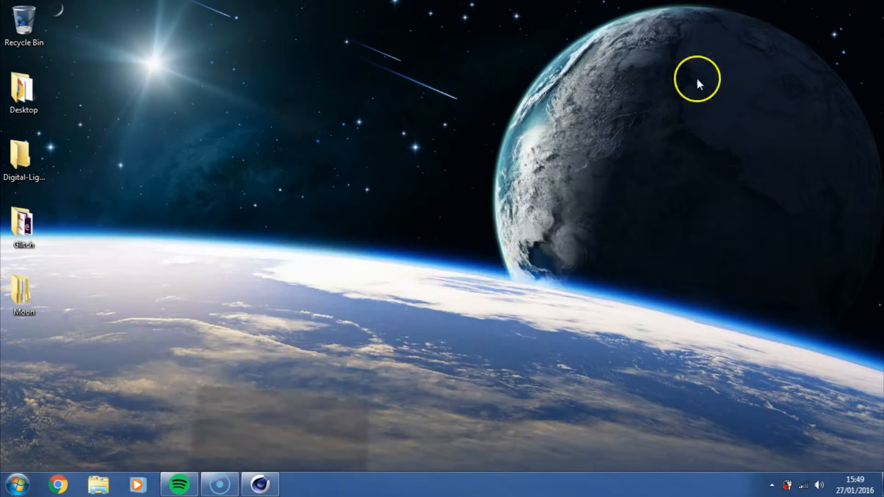
pyautogui.moveTo(482, 261)
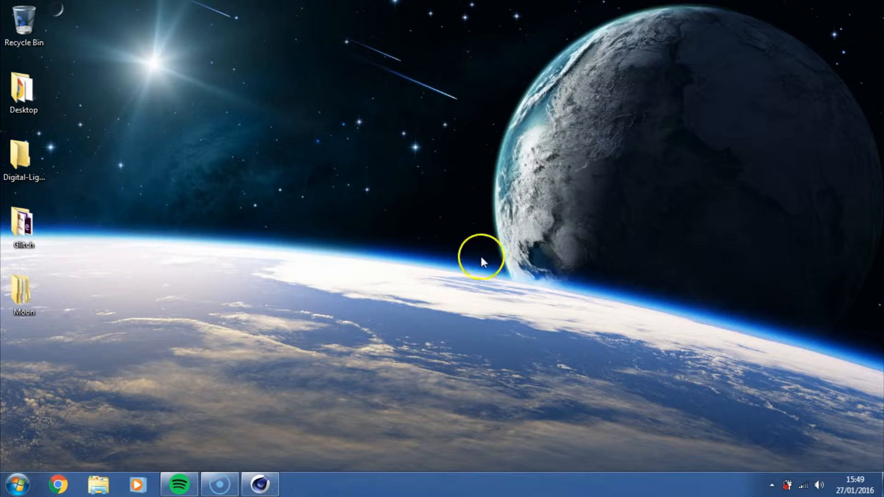
pyautogui.moveTo(237, 323)
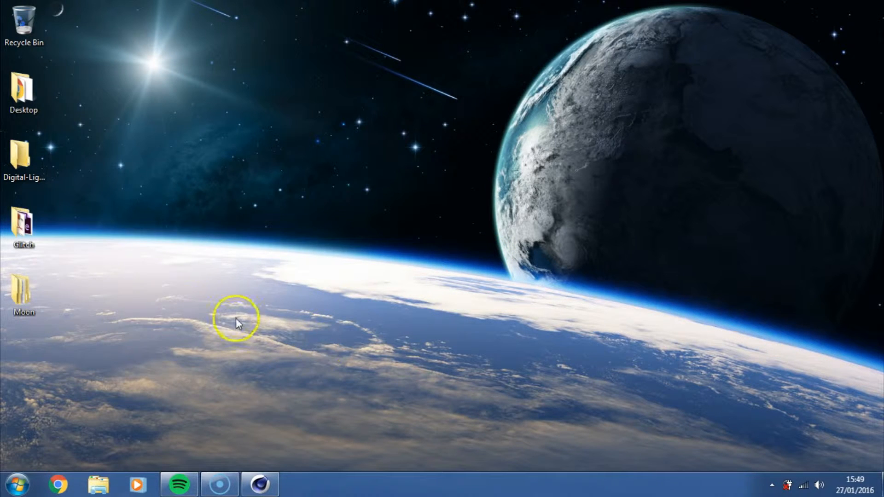
pyautogui.moveTo(299, 219)
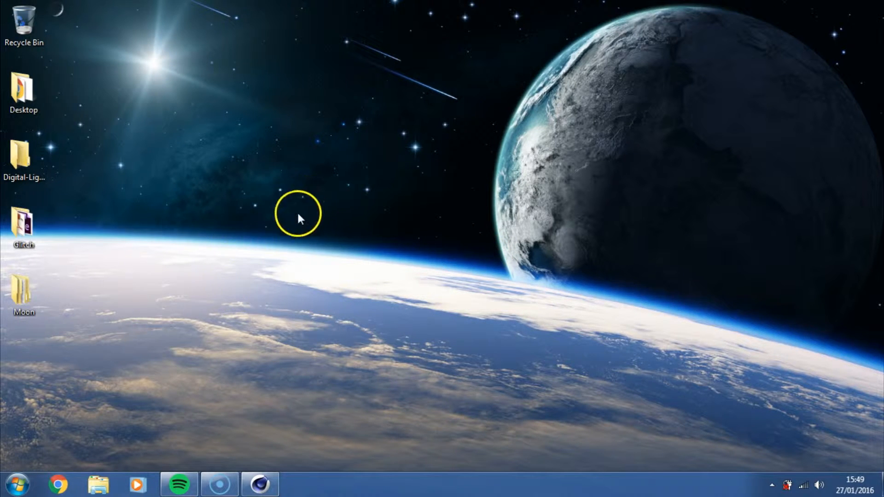
pyautogui.moveTo(316, 199)
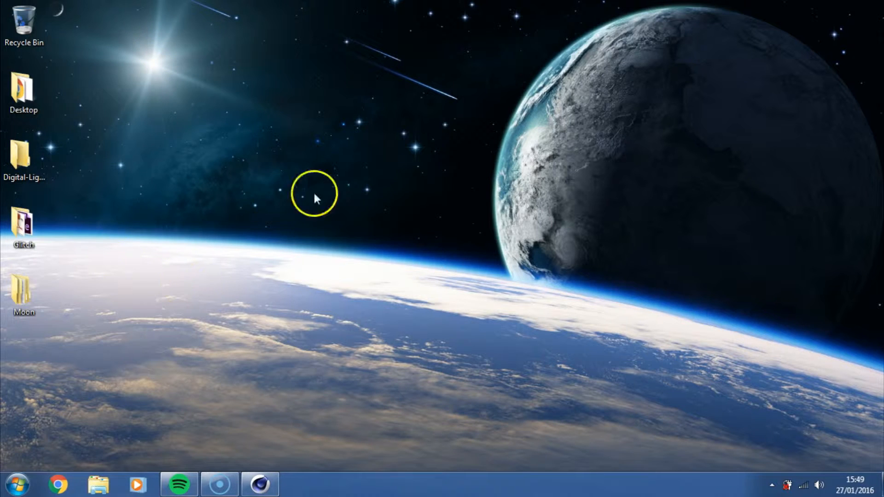
pyautogui.moveTo(264, 434)
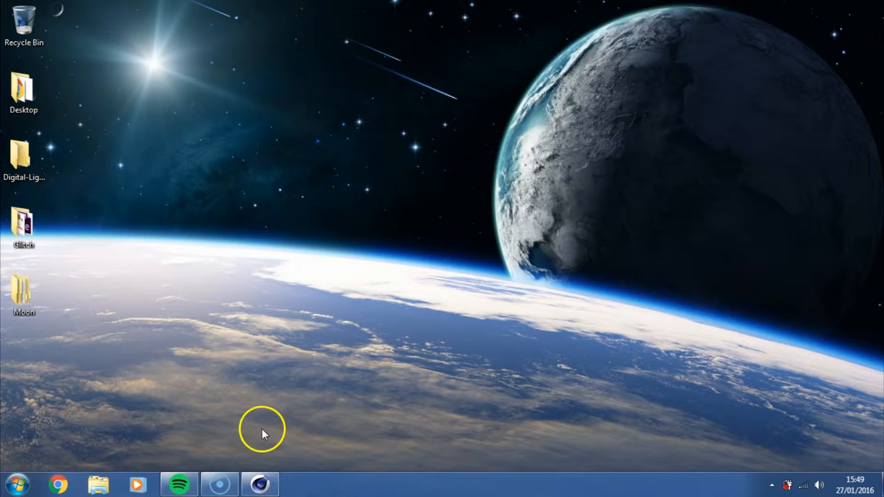
pyautogui.moveTo(350, 255)
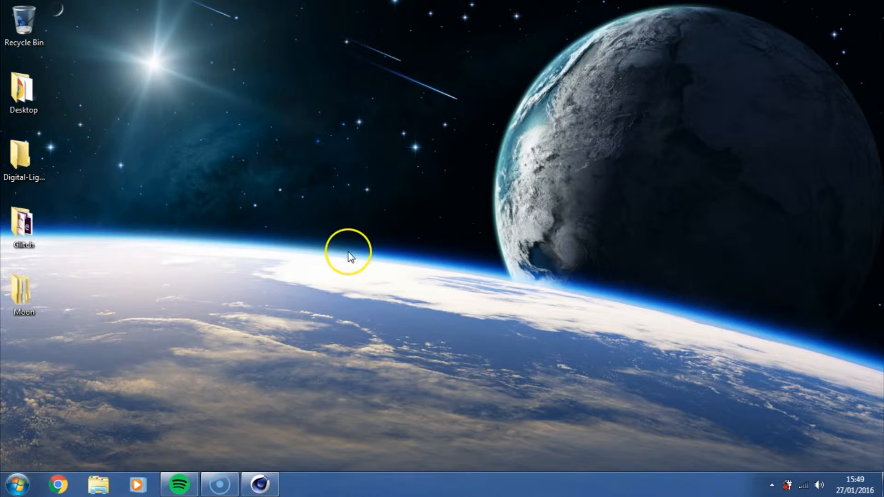
pyautogui.moveTo(412, 128)
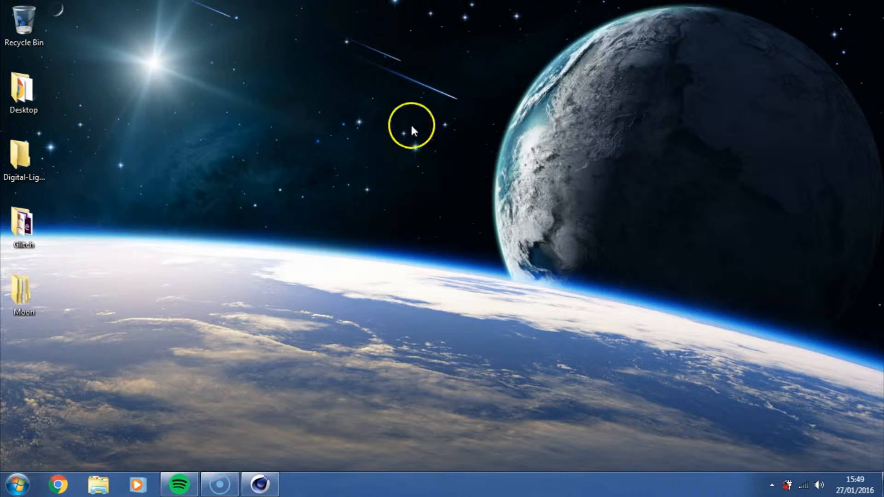
pyautogui.moveTo(688, 239)
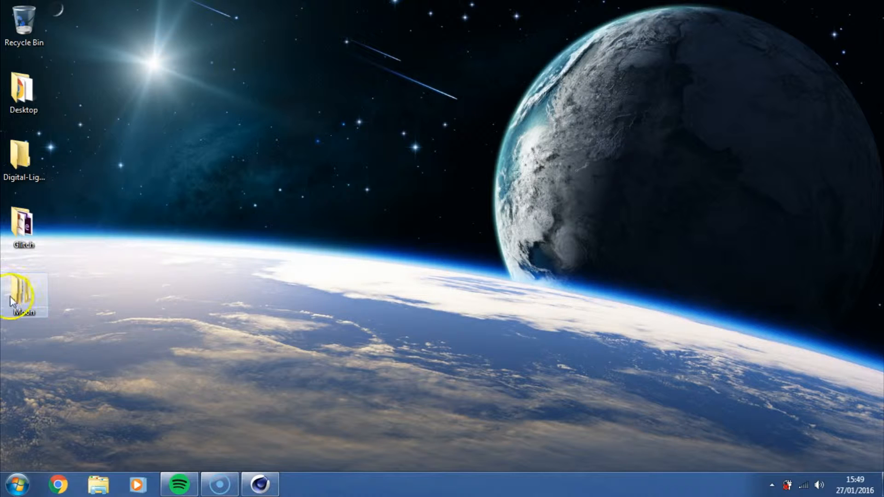
pyautogui.doubleClick(23, 293)
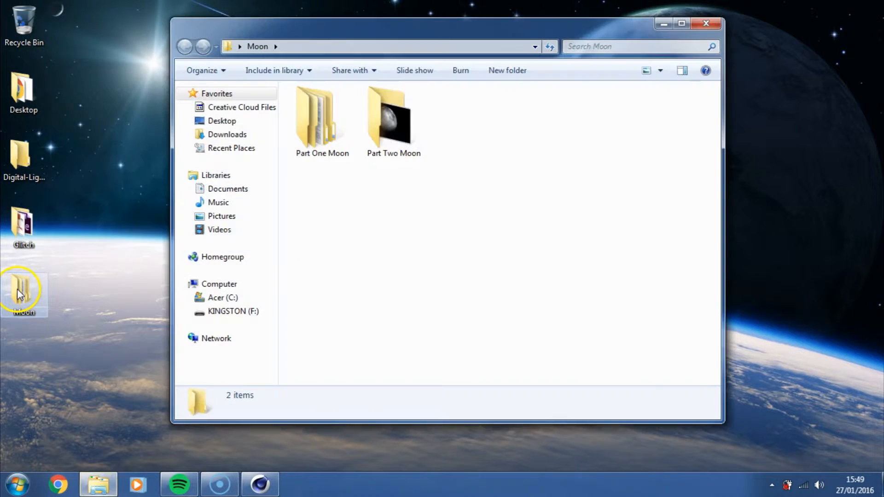
pyautogui.doubleClick(393, 113)
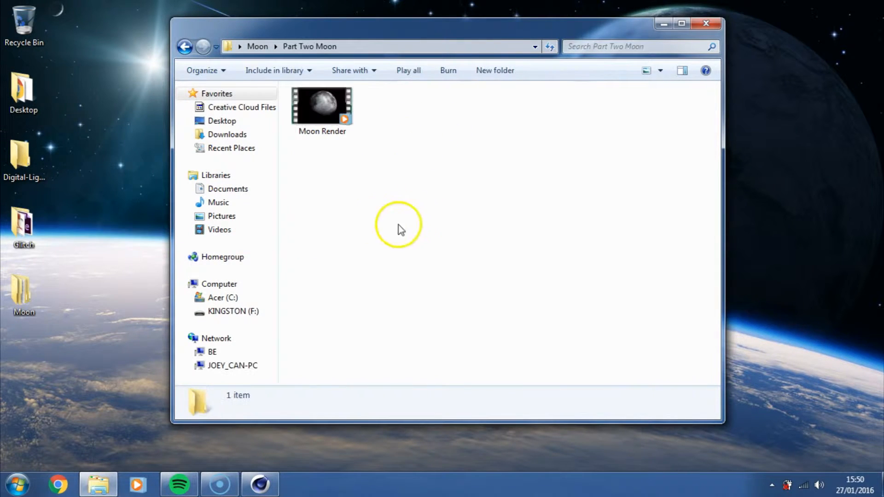
pyautogui.click(321, 108)
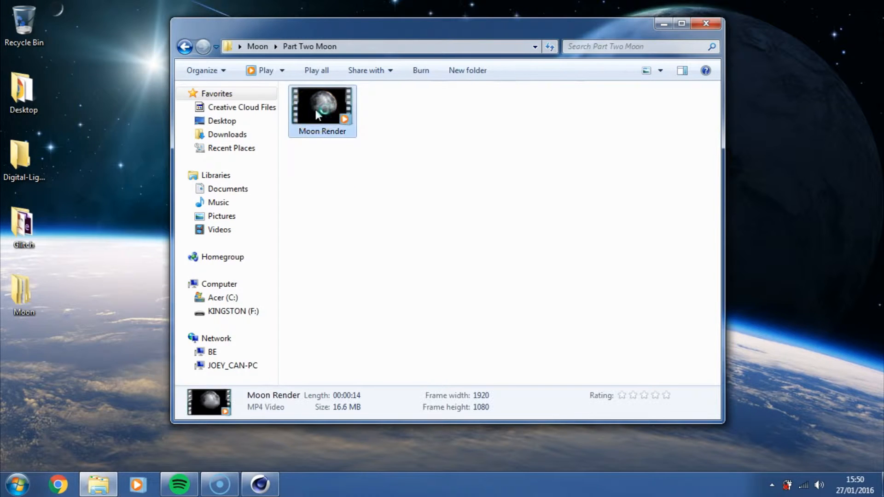
pyautogui.doubleClick(321, 106)
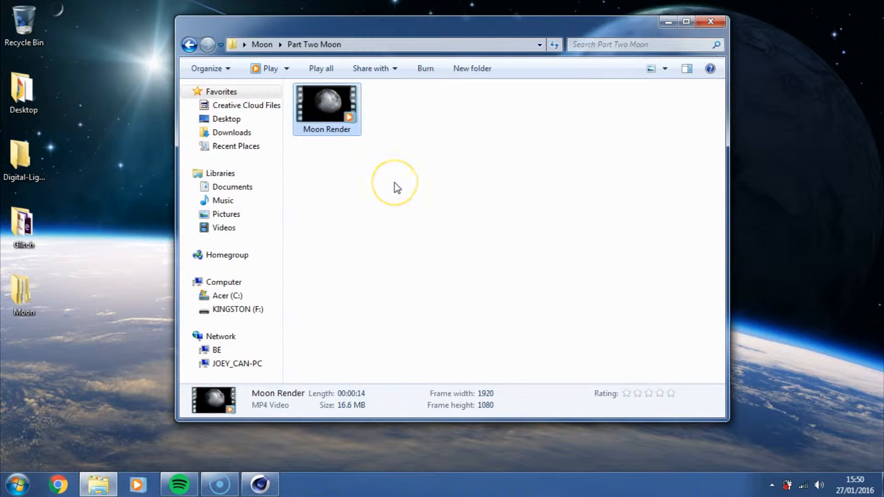
pyautogui.moveTo(330, 283)
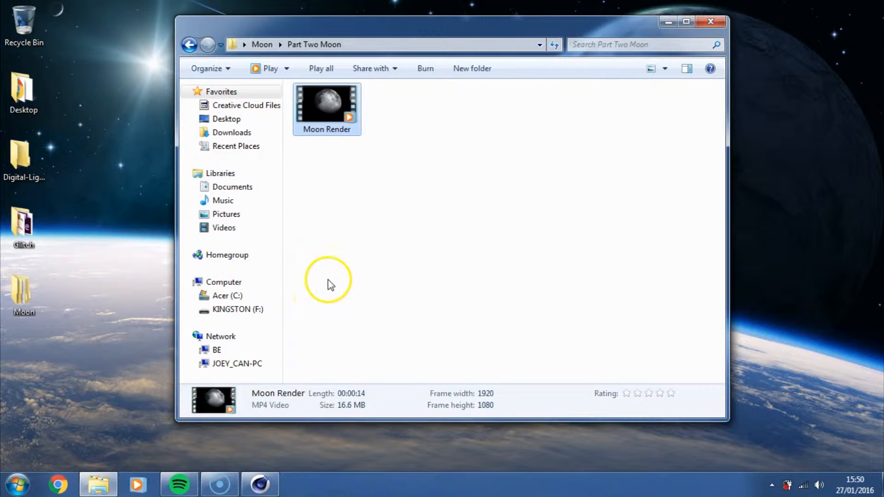
pyautogui.moveTo(334, 285)
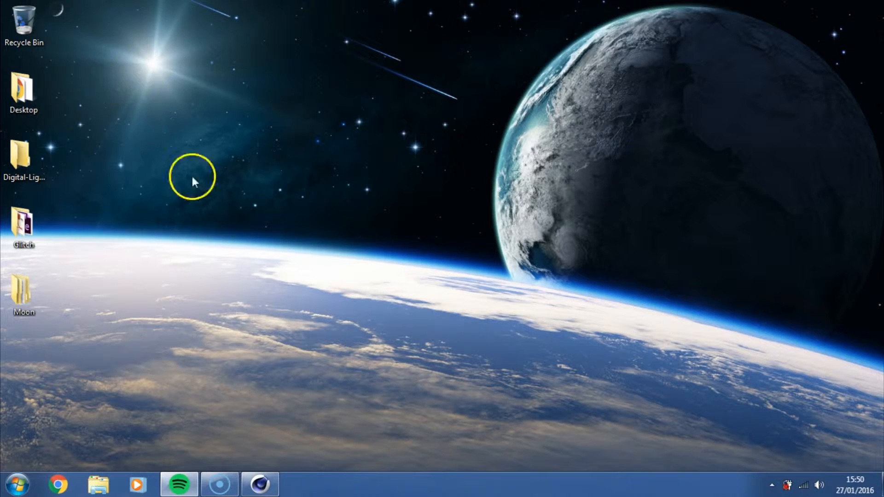
pyautogui.click(258, 484)
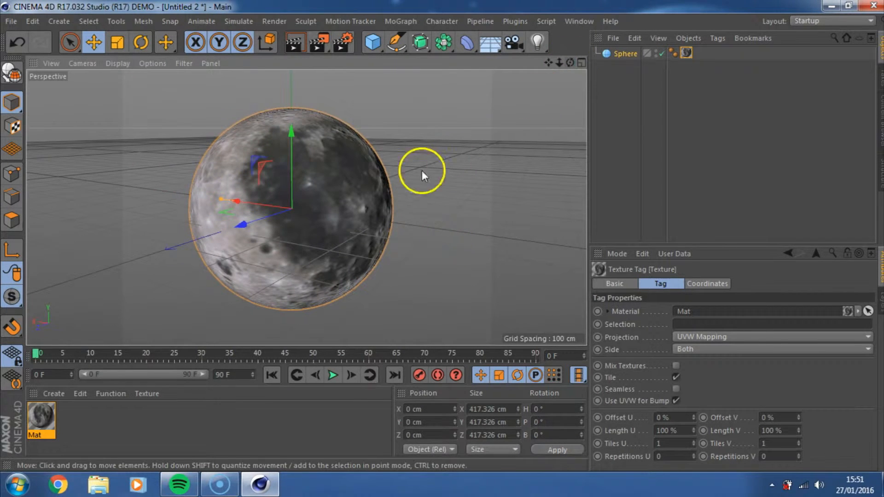
pyautogui.moveTo(118, 421)
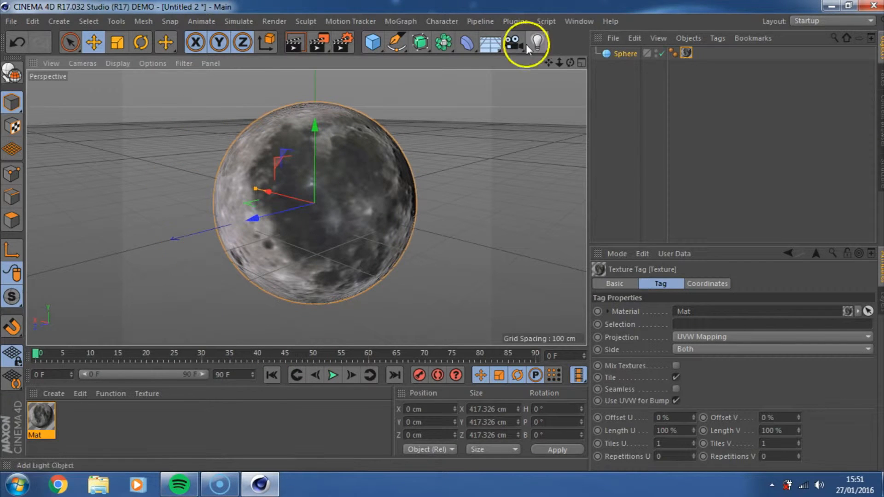
# - Add a spot light, move it to about -167 cm on Z, and show four views
pyautogui.click(535, 43)
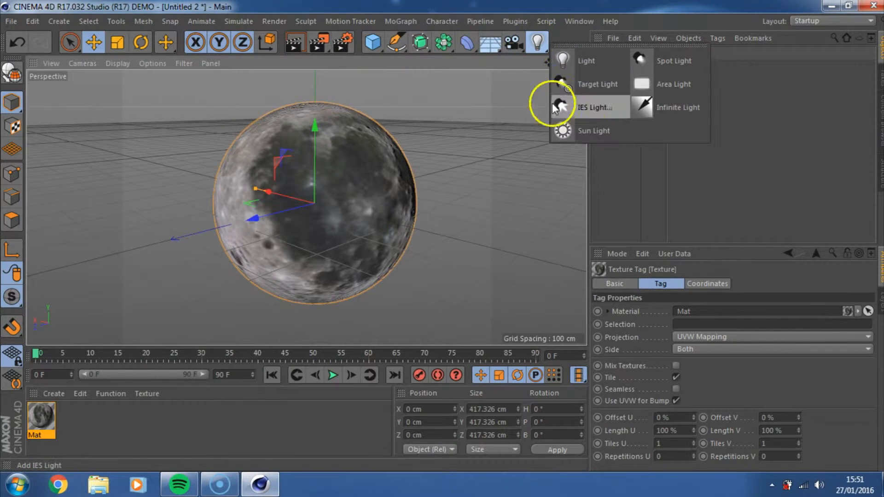
pyautogui.moveTo(560, 108)
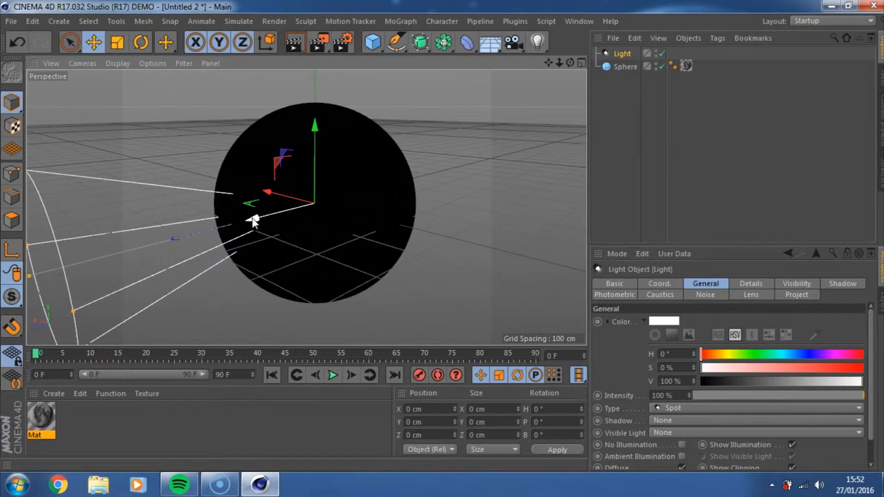
pyautogui.moveTo(253, 220); pyautogui.dragTo(455, 206)
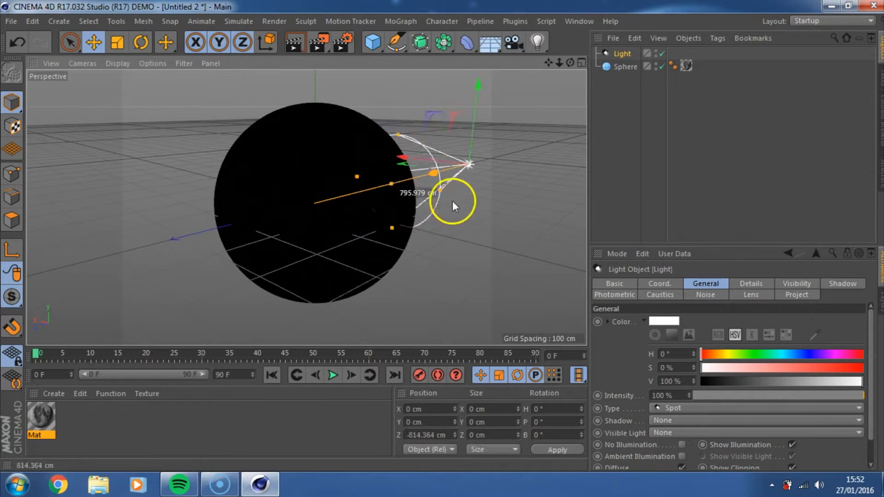
pyautogui.moveTo(456, 206); pyautogui.dragTo(499, 184)
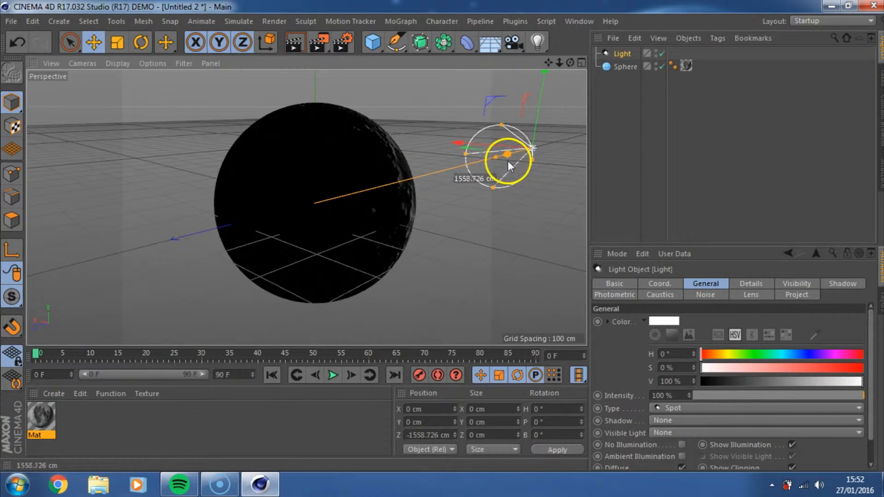
pyautogui.moveTo(507, 153); pyautogui.dragTo(349, 194)
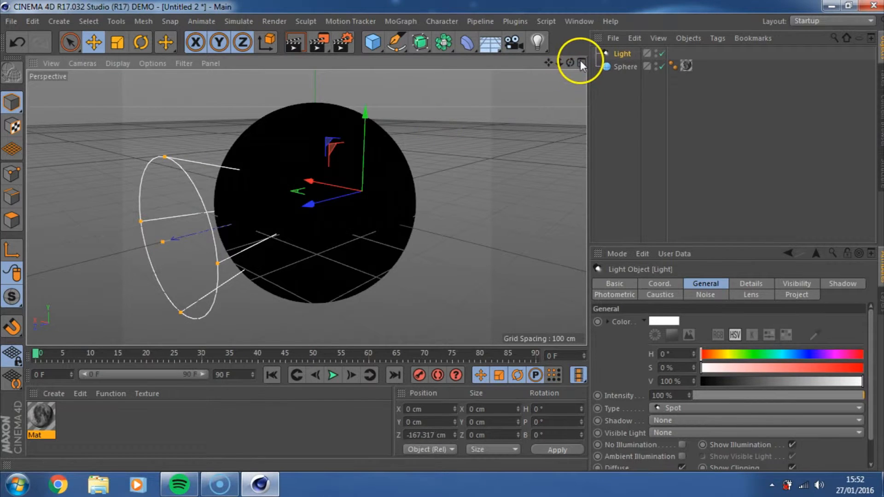
pyautogui.click(581, 62)
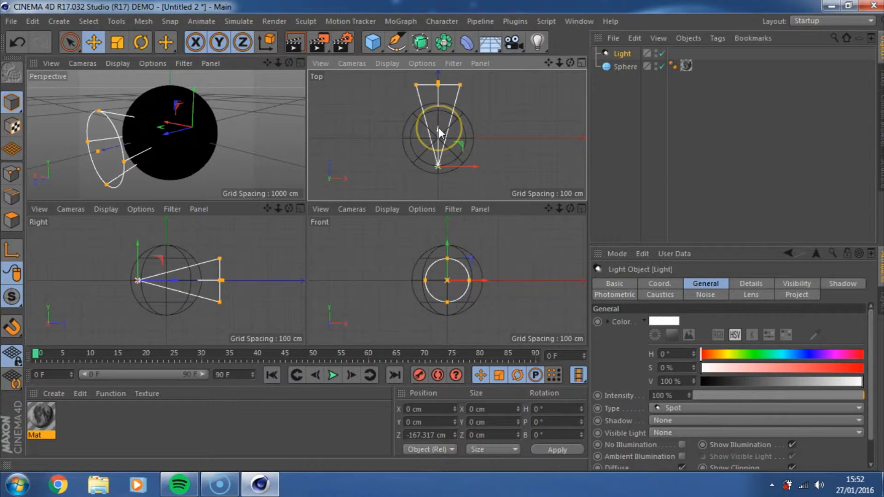
# - Drag the spot light to the moon's far side, about -882 cm on Z
pyautogui.moveTo(440, 133); pyautogui.dragTo(440, 191)
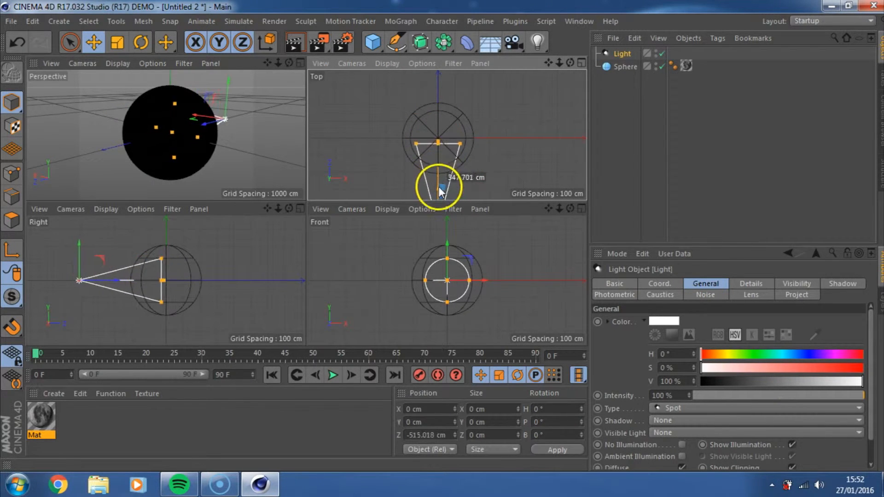
pyautogui.moveTo(439, 186); pyautogui.dragTo(445, 234)
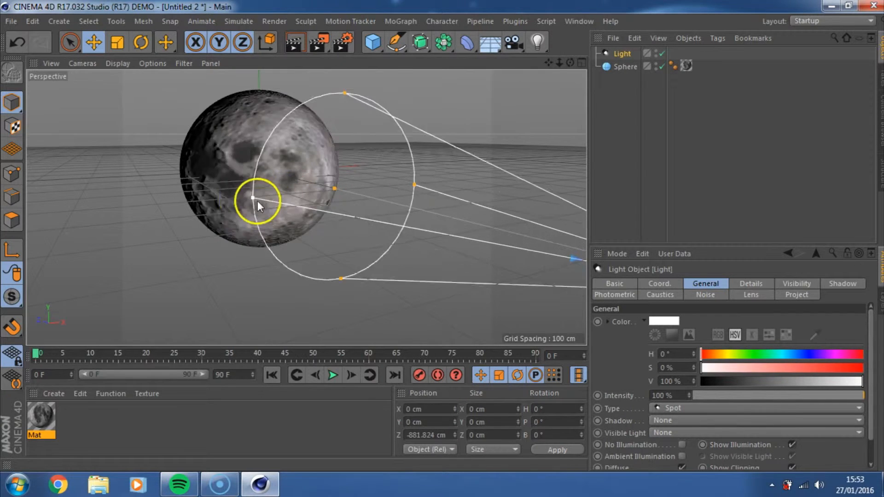
# - Orbit toward the moon's lit side and render a half-lit crescent test preview
pyautogui.moveTo(256, 200); pyautogui.dragTo(330, 198)
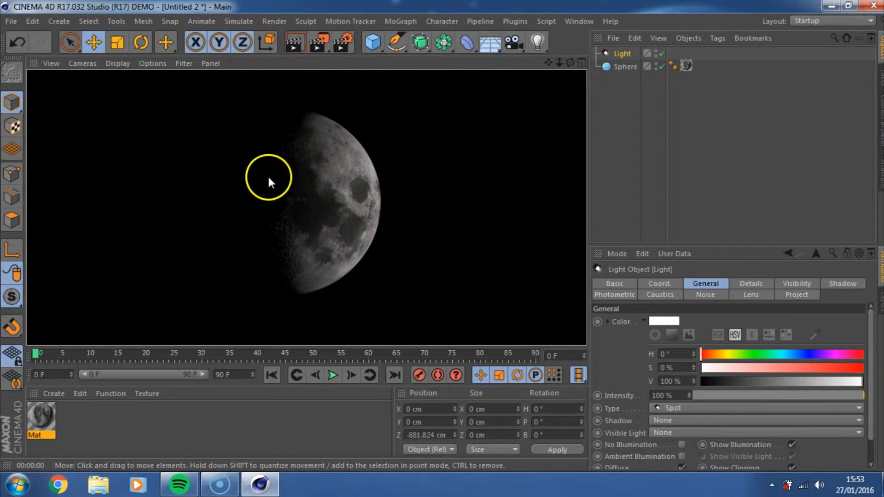
pyautogui.moveTo(269, 178); pyautogui.dragTo(445, 236)
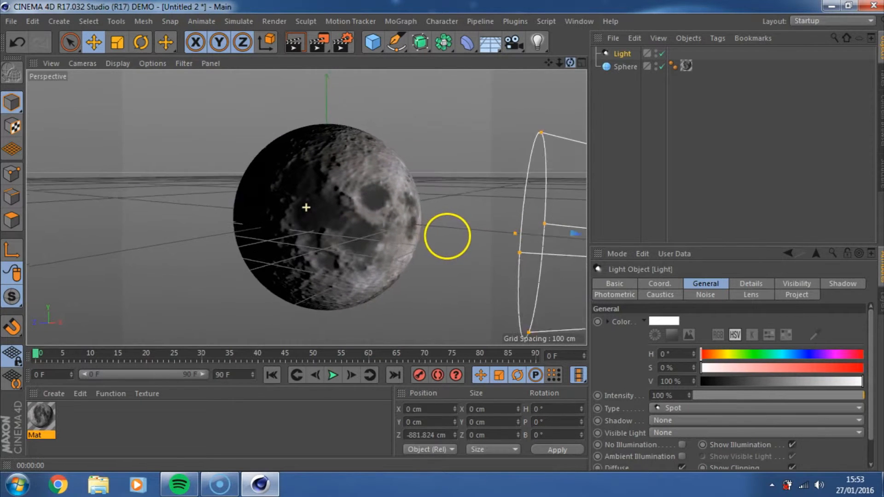
pyautogui.click(662, 53)
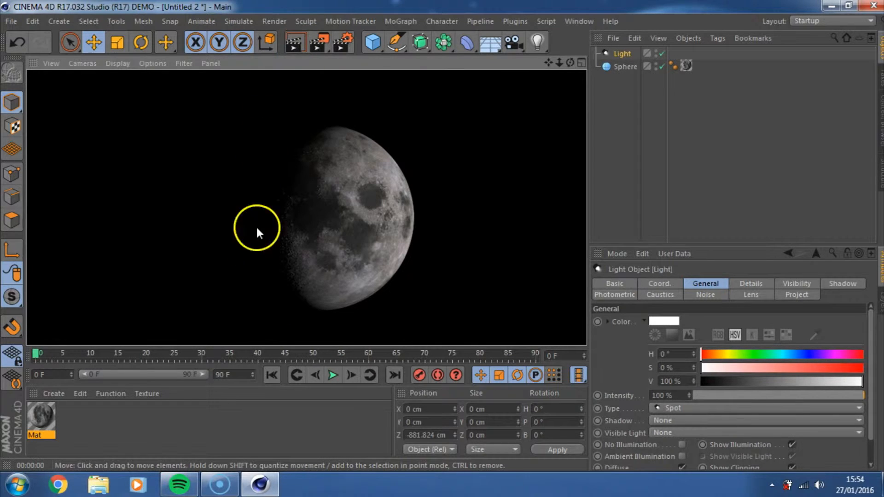
pyautogui.moveTo(352, 237)
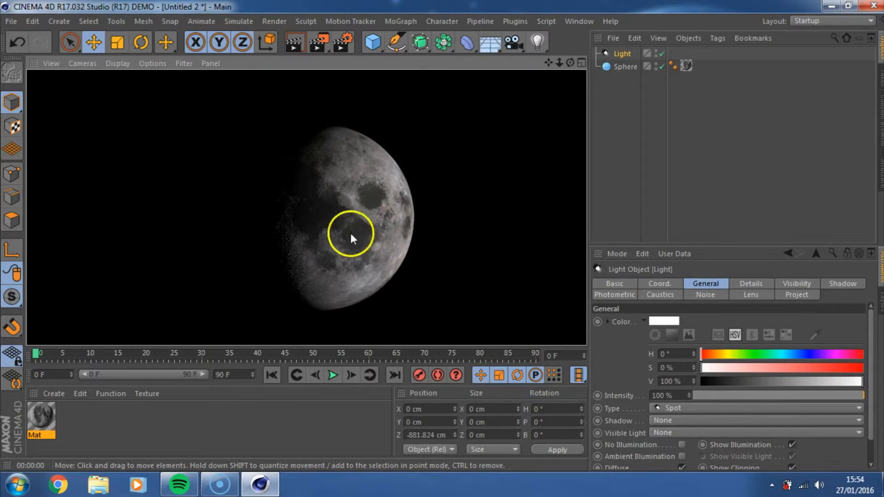
pyautogui.moveTo(544, 62)
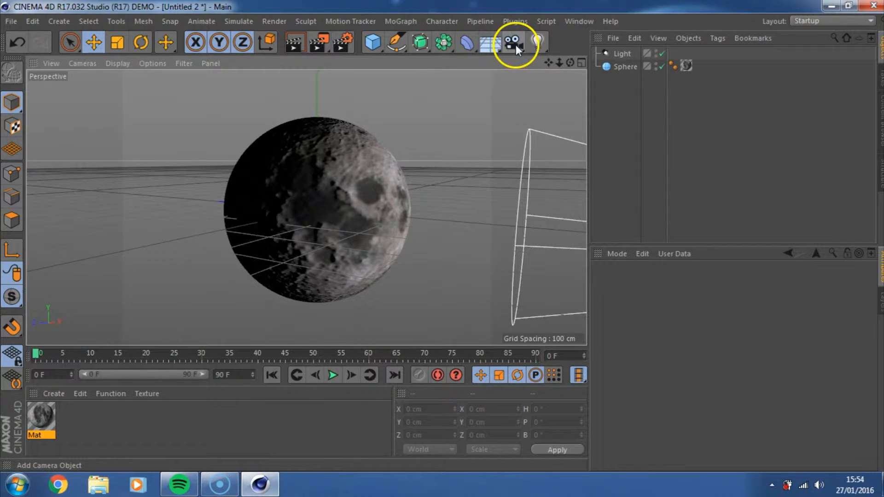
# - Add a plain Camera object from the camera types dropdown
pyautogui.click(512, 42)
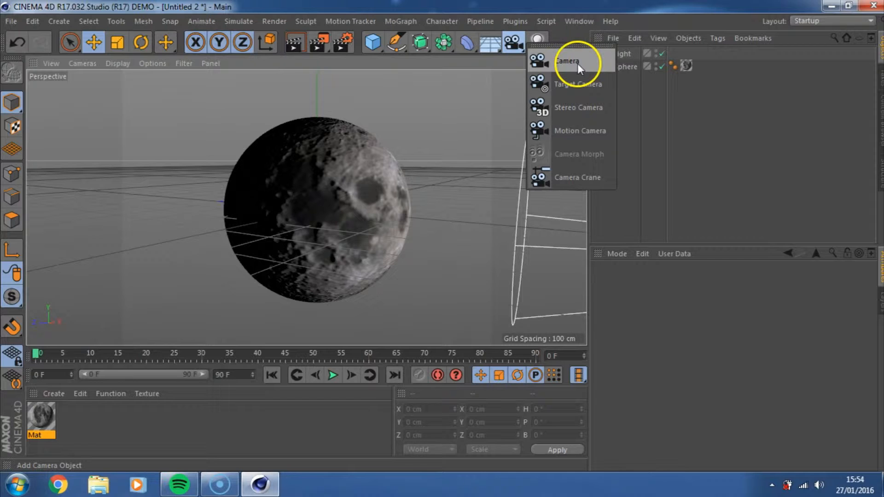
pyautogui.moveTo(577, 177)
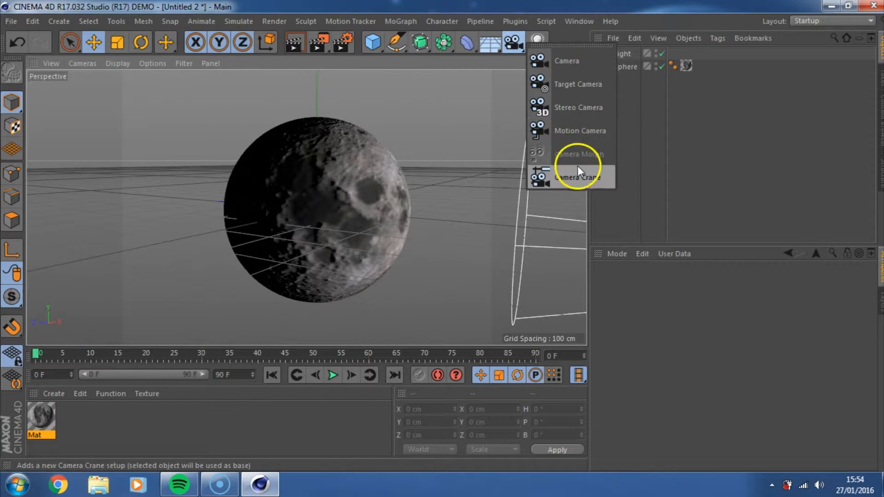
pyautogui.moveTo(566, 178)
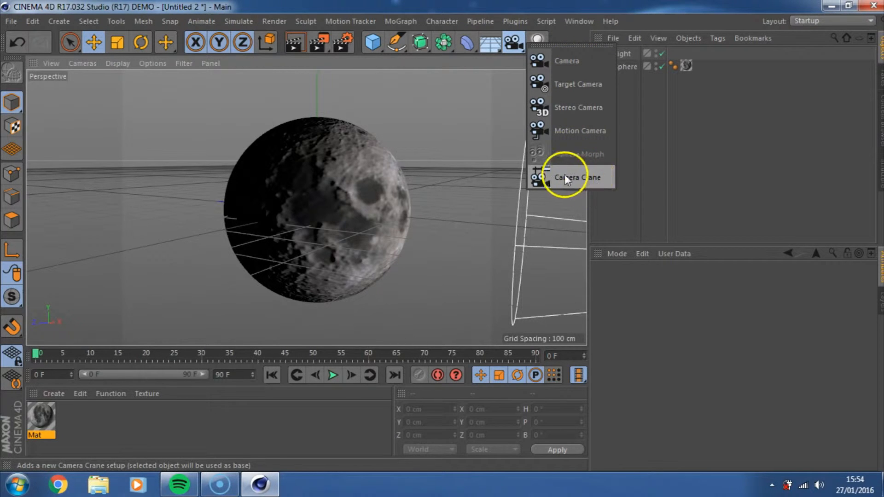
pyautogui.moveTo(573, 84)
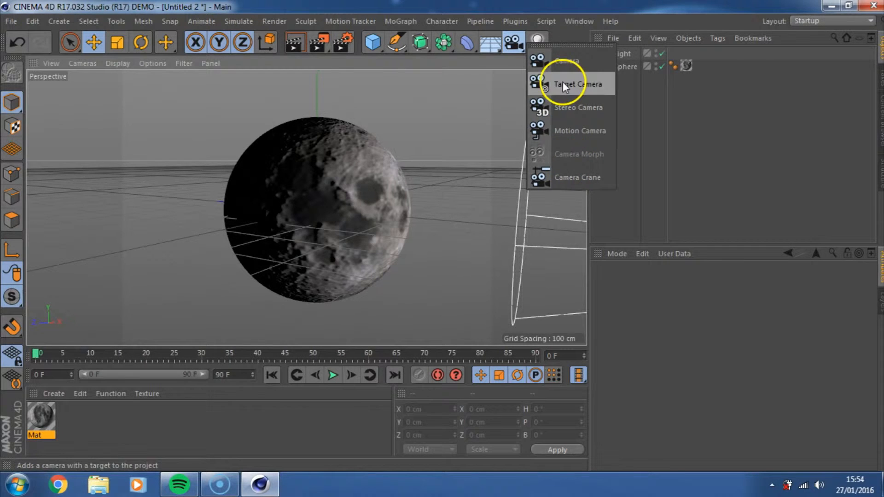
pyautogui.click(576, 84)
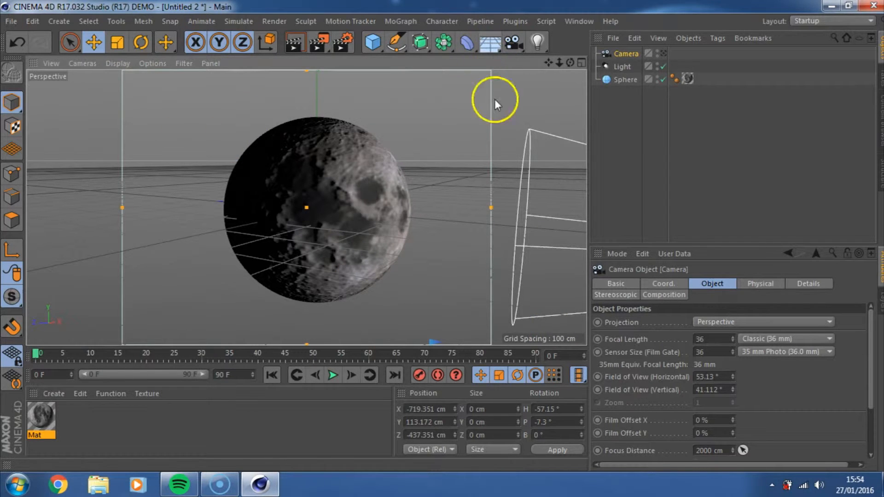
pyautogui.moveTo(409, 82)
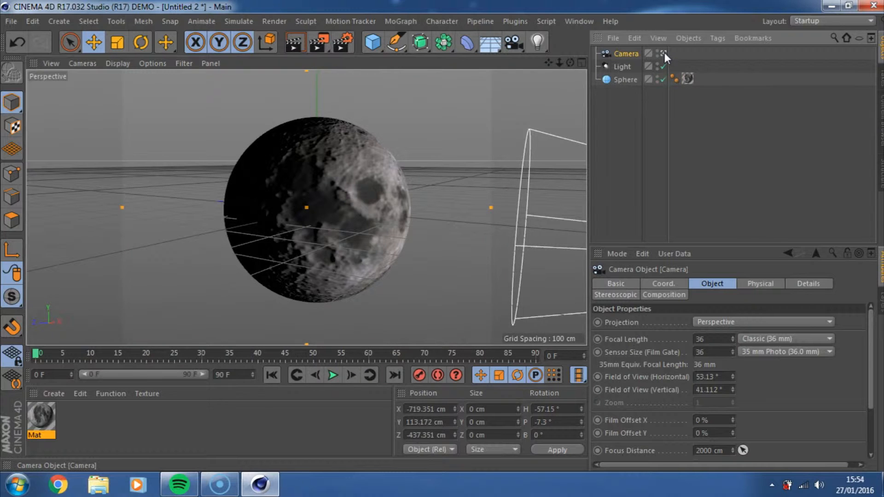
pyautogui.click(571, 62)
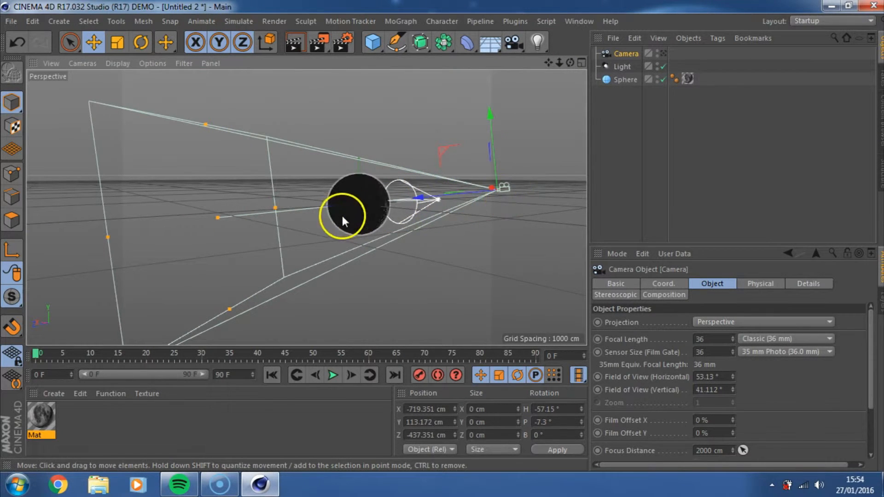
pyautogui.click(501, 186)
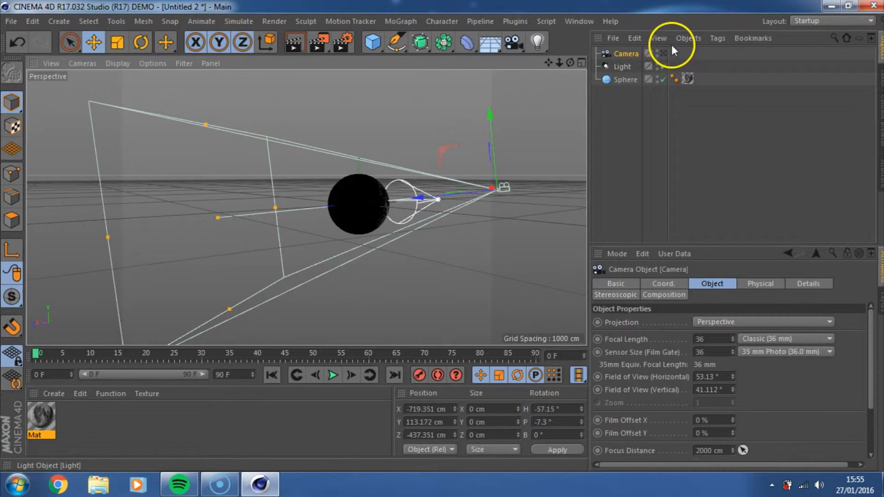
pyautogui.moveTo(665, 56)
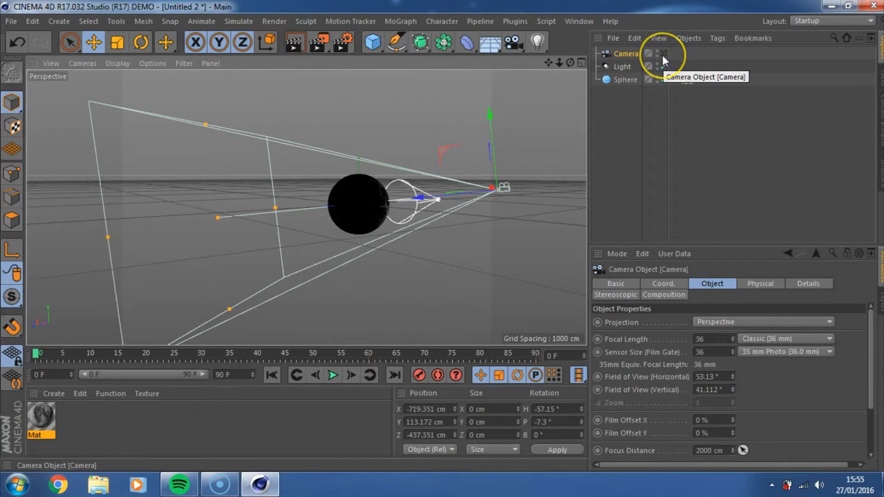
pyautogui.click(657, 54)
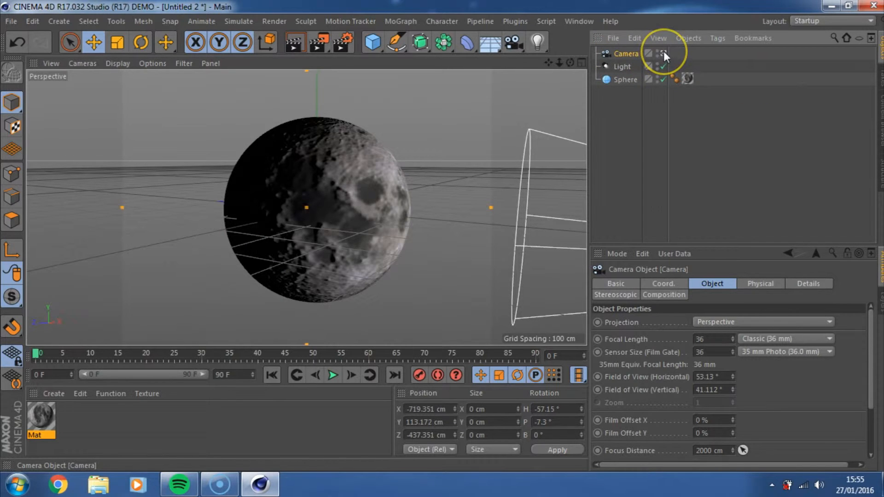
pyautogui.moveTo(664, 55)
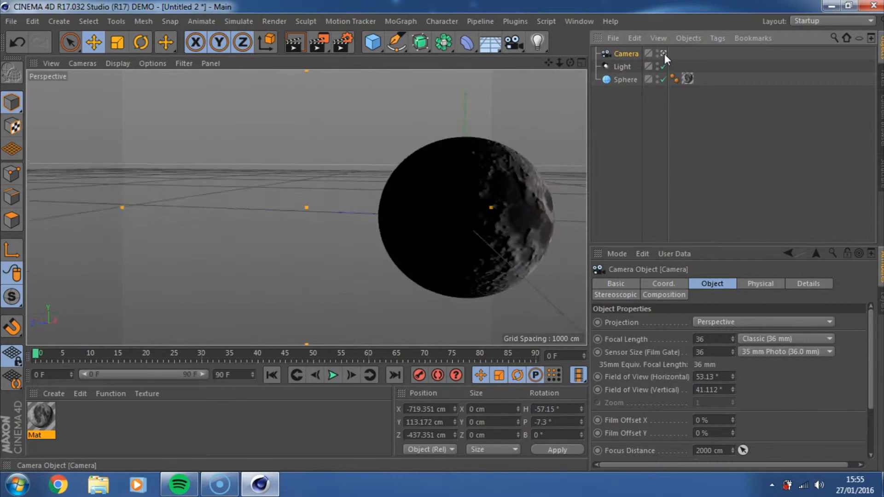
pyautogui.click(663, 53)
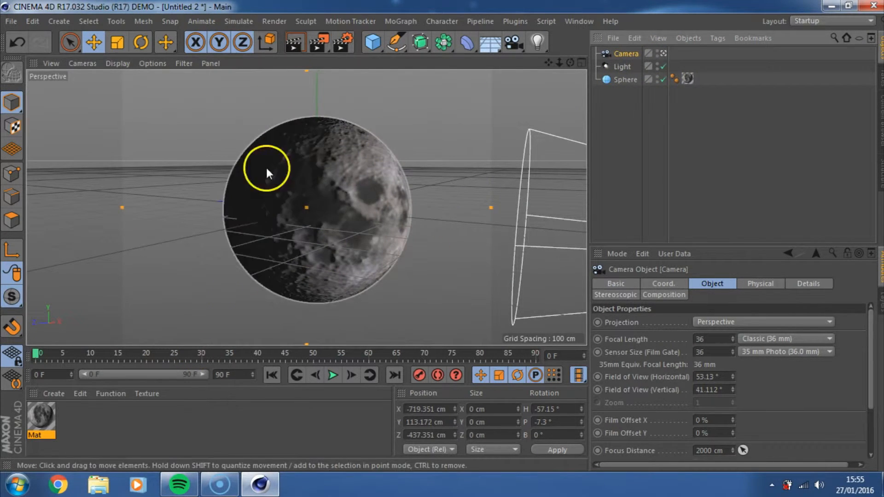
pyautogui.click(537, 42)
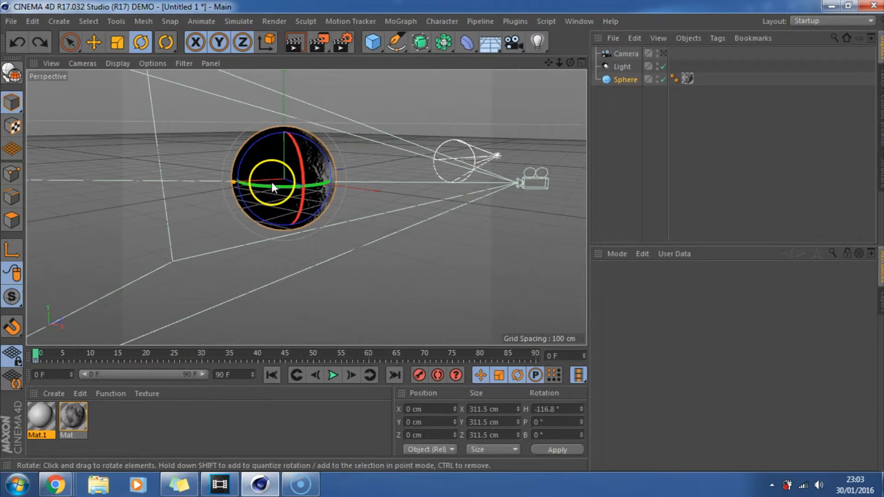
# - At frame 45, set the sphere's heading rotation to 360°
pyautogui.moveTo(273, 186); pyautogui.dragTo(297, 178)
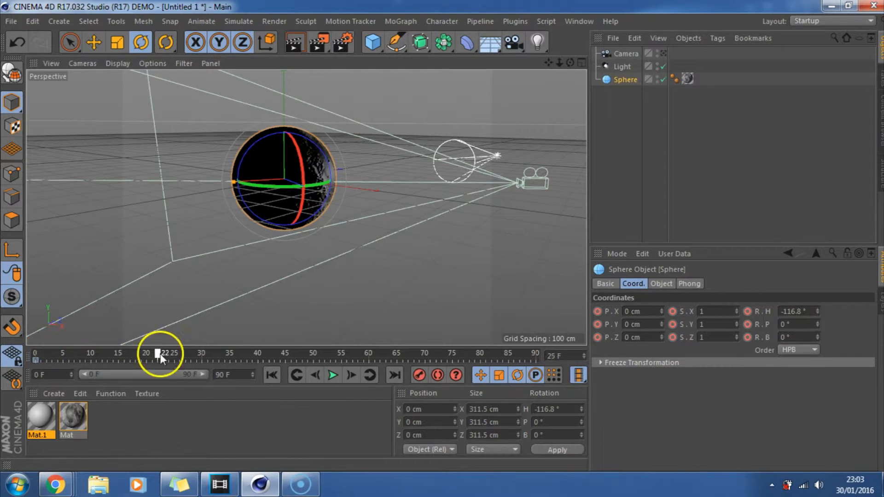
pyautogui.moveTo(161, 352); pyautogui.dragTo(292, 352)
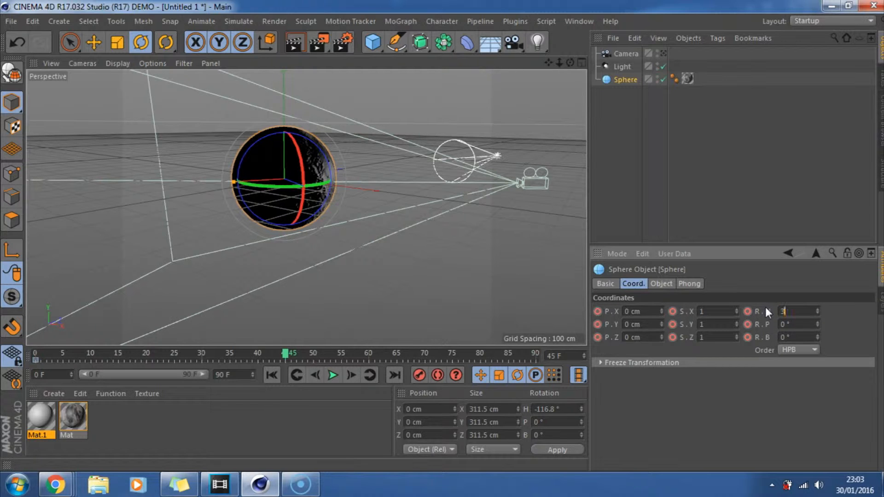
pyautogui.write('360 °')
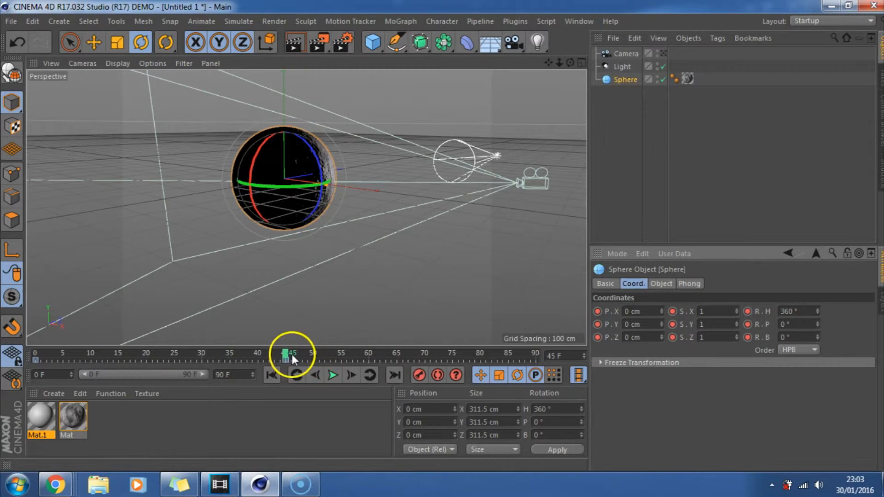
# - Scrub the timeline back to frame 0 and forward to preview the spin
pyautogui.moveTo(292, 353); pyautogui.dragTo(180, 354)
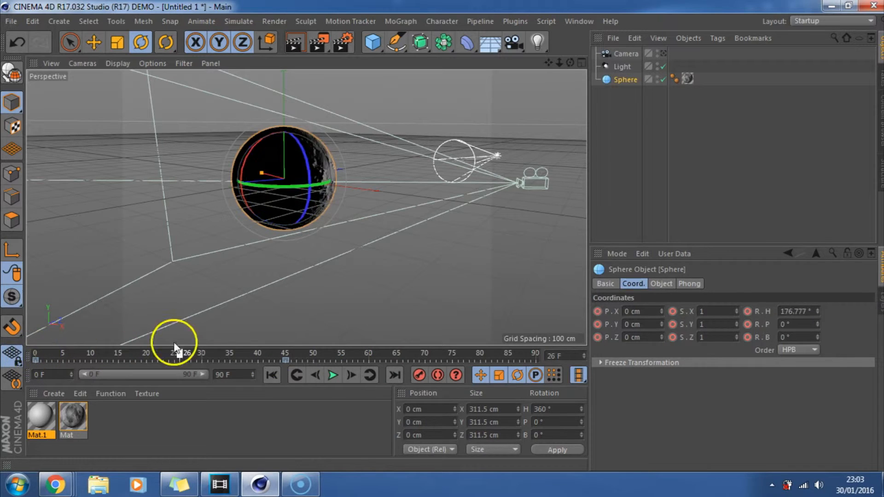
pyautogui.moveTo(181, 352); pyautogui.dragTo(63, 352)
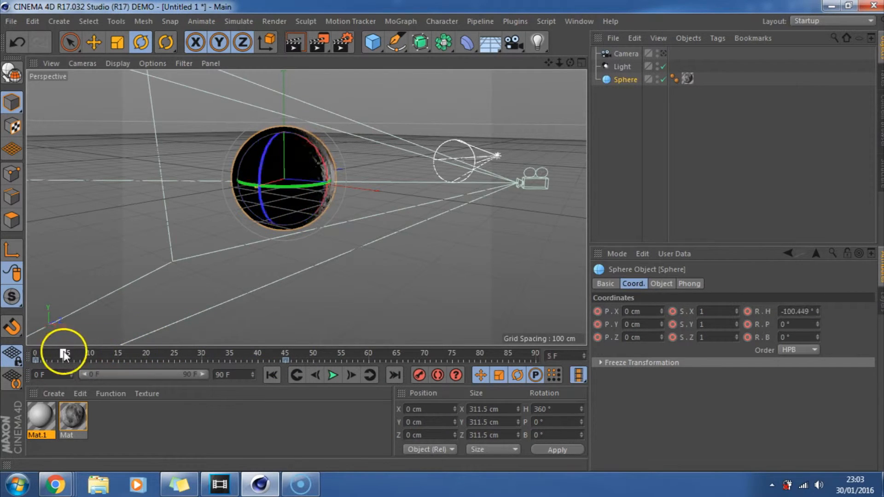
pyautogui.moveTo(63, 354); pyautogui.dragTo(38, 354)
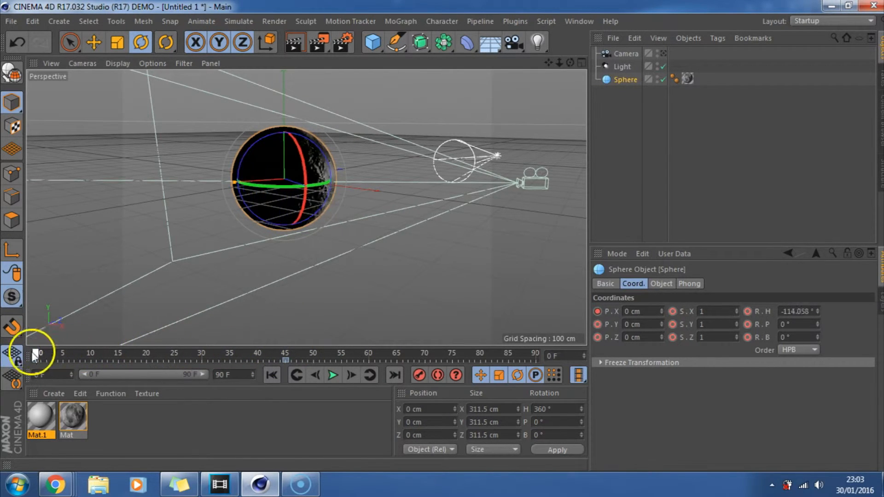
pyautogui.moveTo(39, 353); pyautogui.dragTo(261, 353)
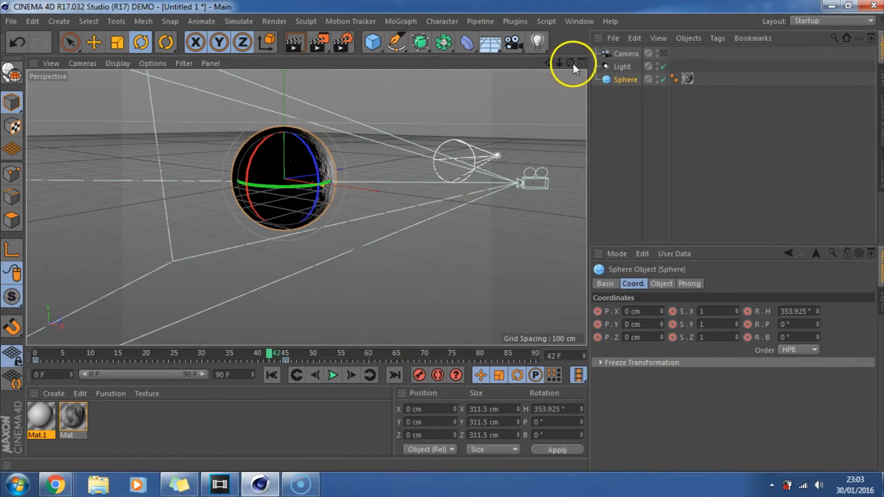
pyautogui.moveTo(667, 56)
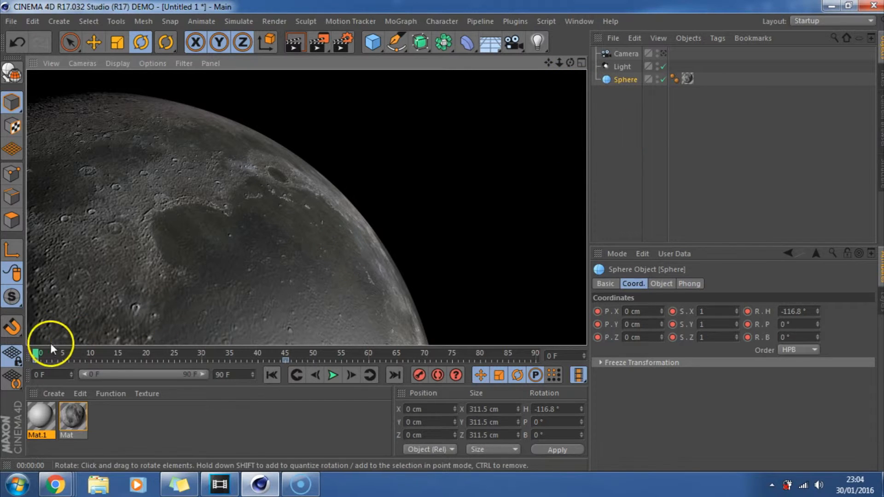
# - Scrub the timeline back and forth to check the moon's rotation
pyautogui.moveTo(38, 354); pyautogui.dragTo(110, 354)
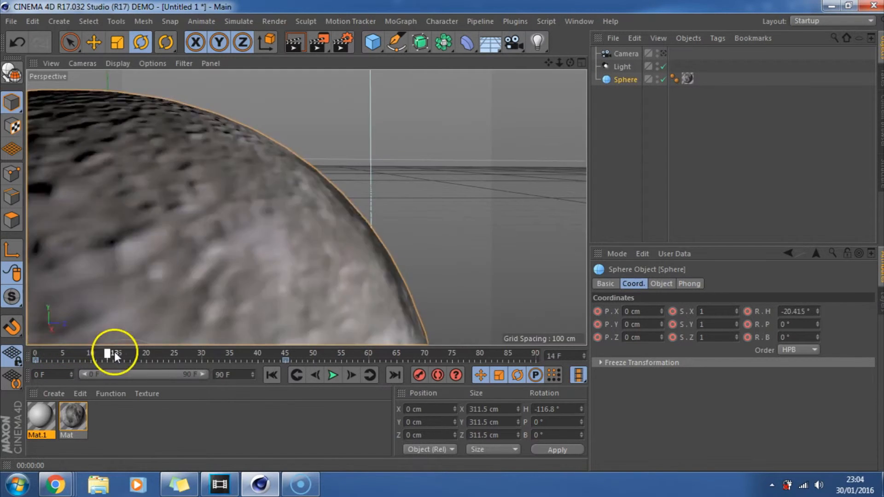
pyautogui.moveTo(113, 353); pyautogui.dragTo(93, 353)
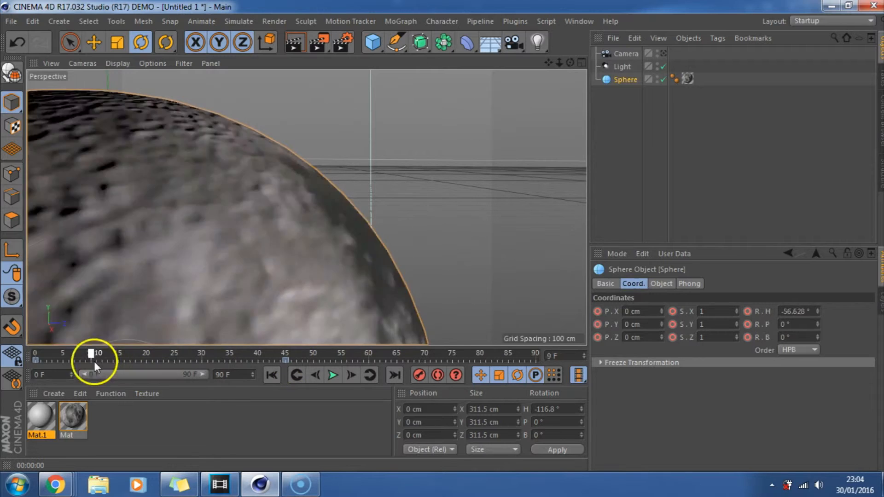
pyautogui.moveTo(93, 354); pyautogui.dragTo(189, 353)
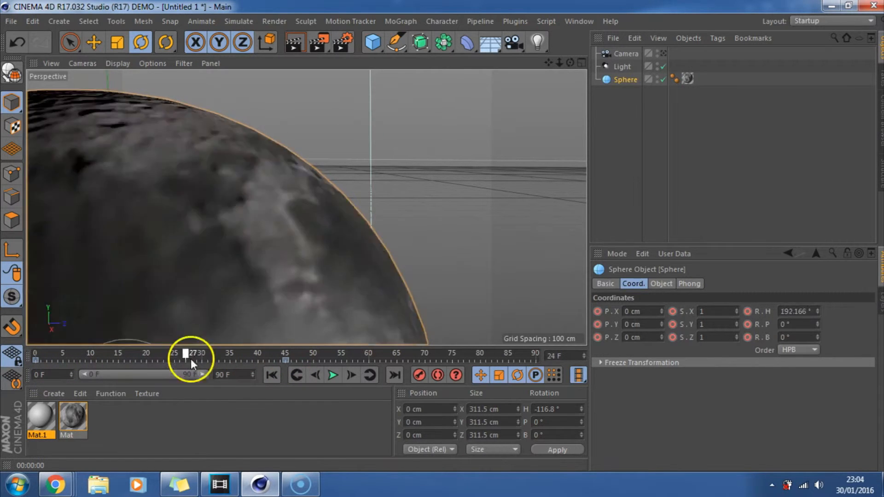
pyautogui.moveTo(189, 354); pyautogui.dragTo(231, 354)
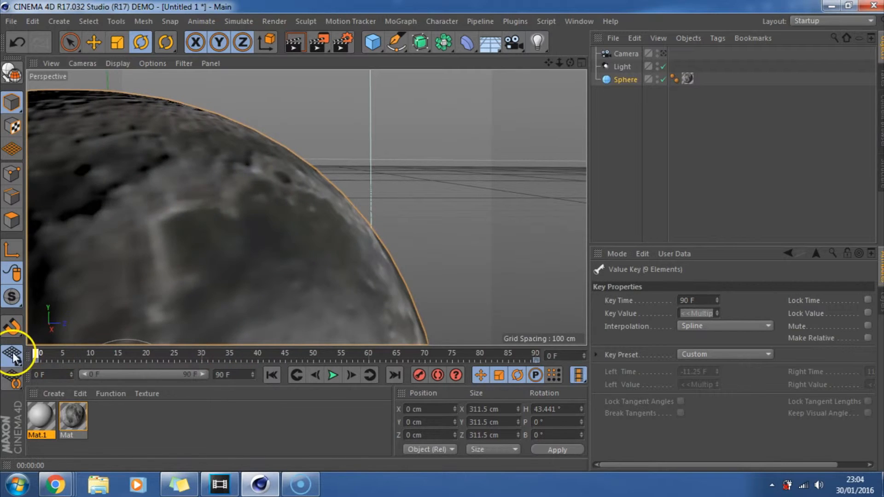
# - Play the rotation animation forward and stop it around frame 47
pyautogui.click(12, 350)
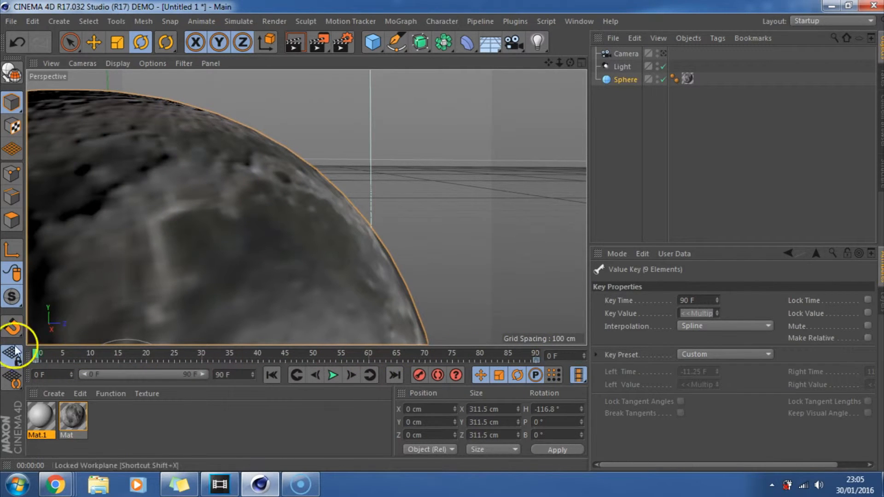
pyautogui.click(332, 375)
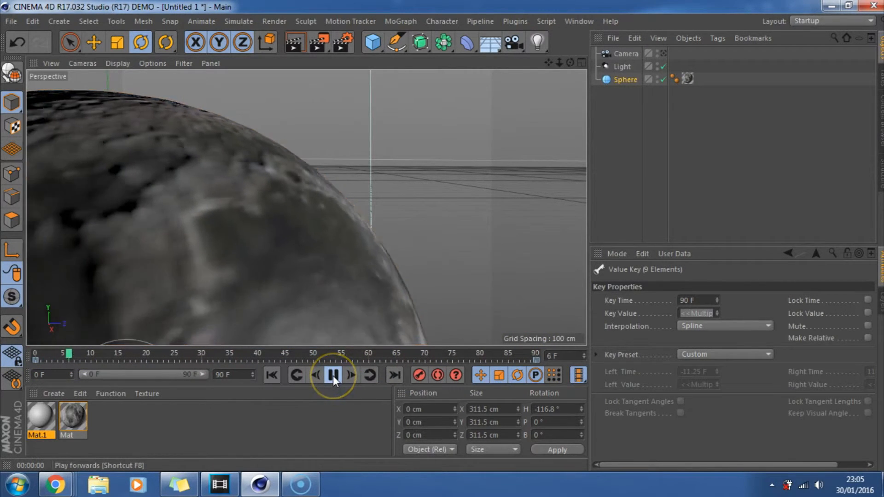
pyautogui.click(332, 375)
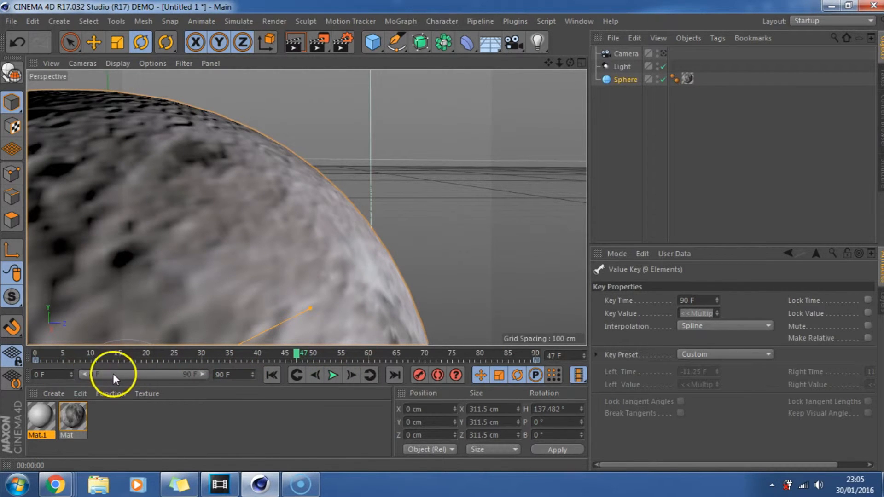
pyautogui.click(224, 375)
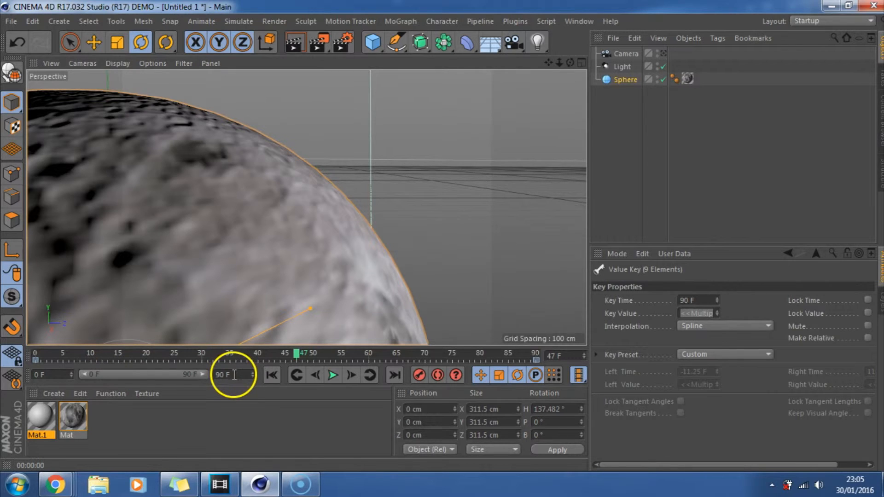
# - Extend the animation end and move the final rotation key to frame 300
pyautogui.click(222, 375)
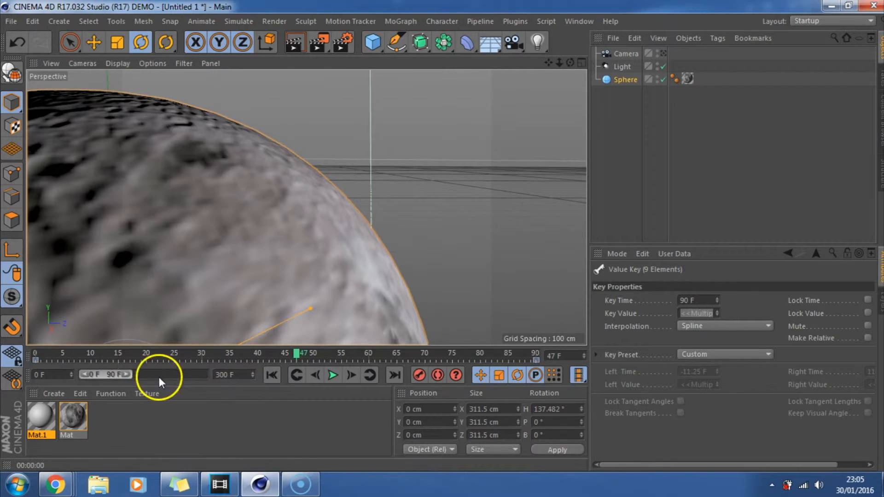
pyautogui.moveTo(182, 384)
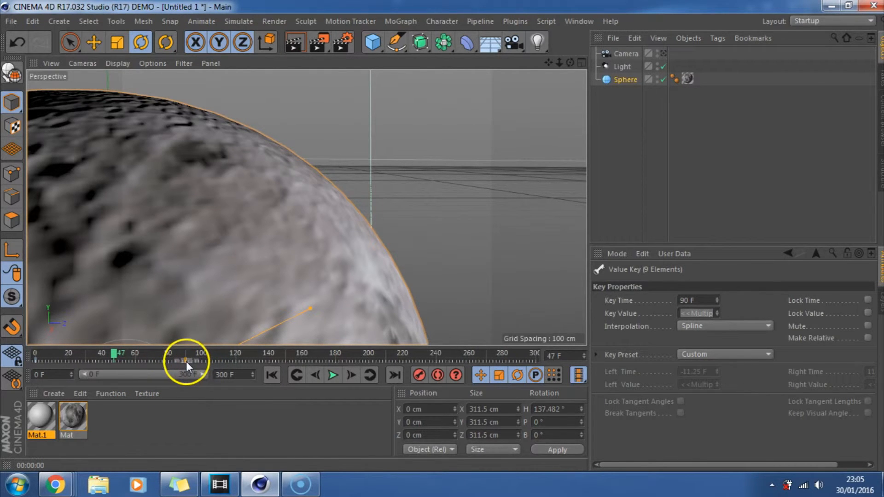
pyautogui.moveTo(186, 361); pyautogui.dragTo(502, 361)
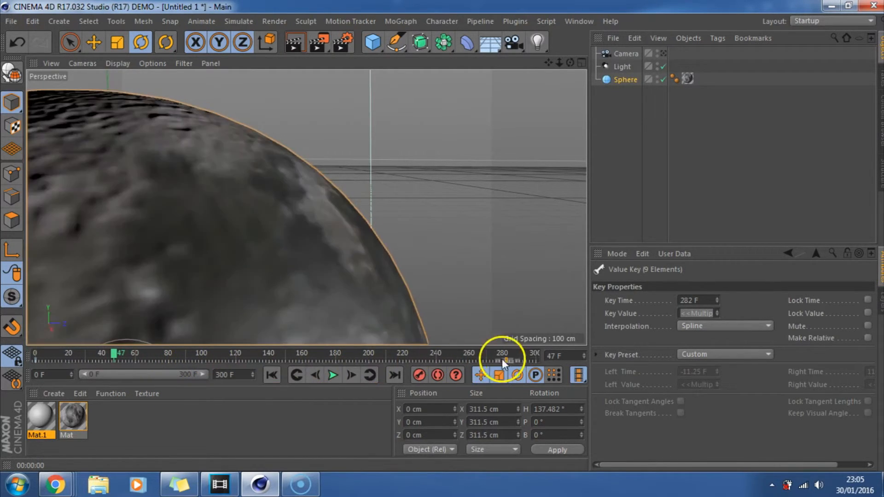
pyautogui.moveTo(502, 353); pyautogui.dragTo(534, 353)
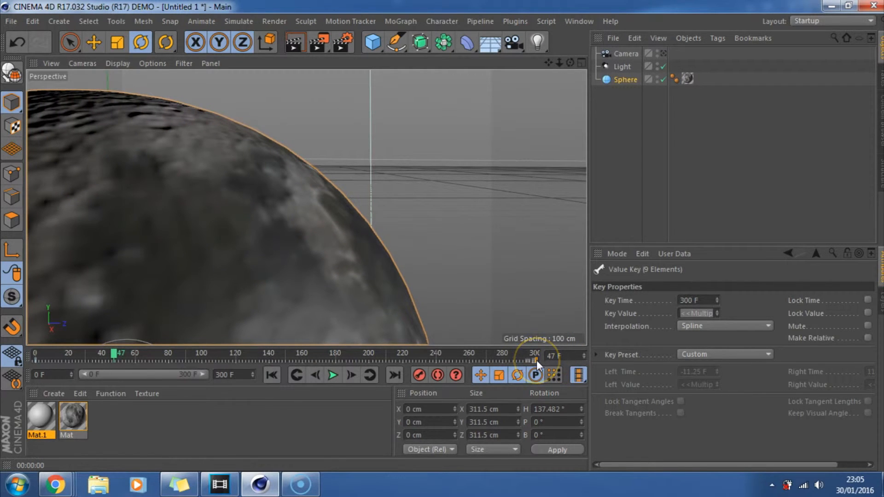
# - Scrub back and play the 300-frame rotation, stopping around frame 23
pyautogui.moveTo(536, 354); pyautogui.dragTo(113, 353)
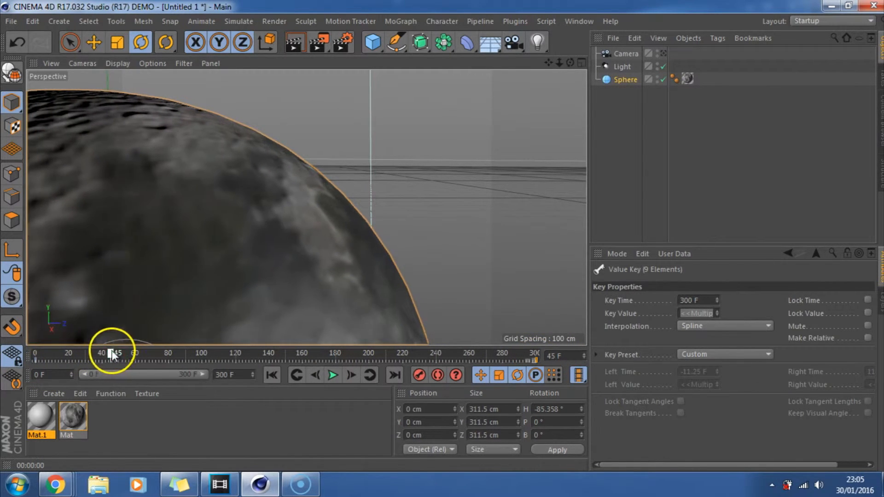
pyautogui.click(332, 375)
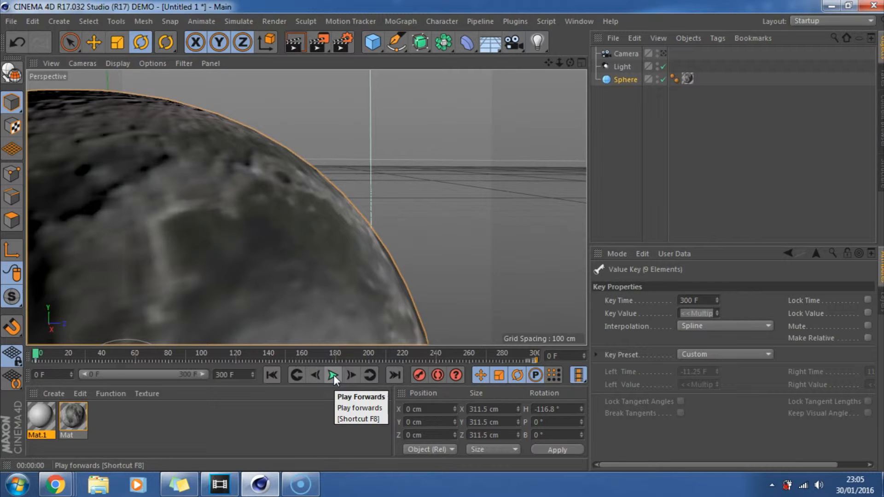
pyautogui.click(332, 375)
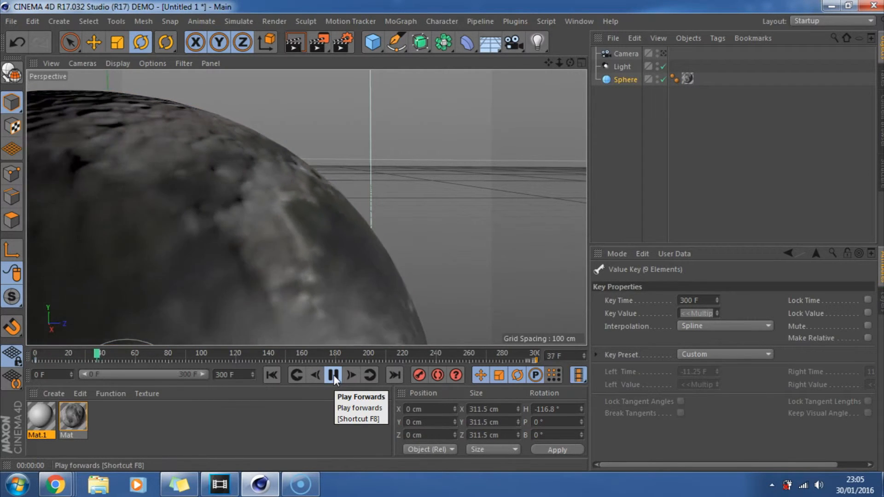
pyautogui.click(333, 375)
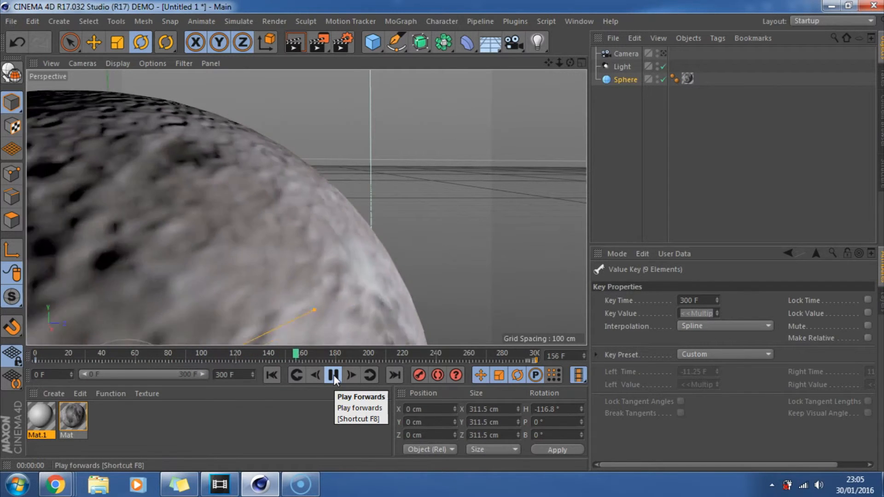
pyautogui.click(332, 375)
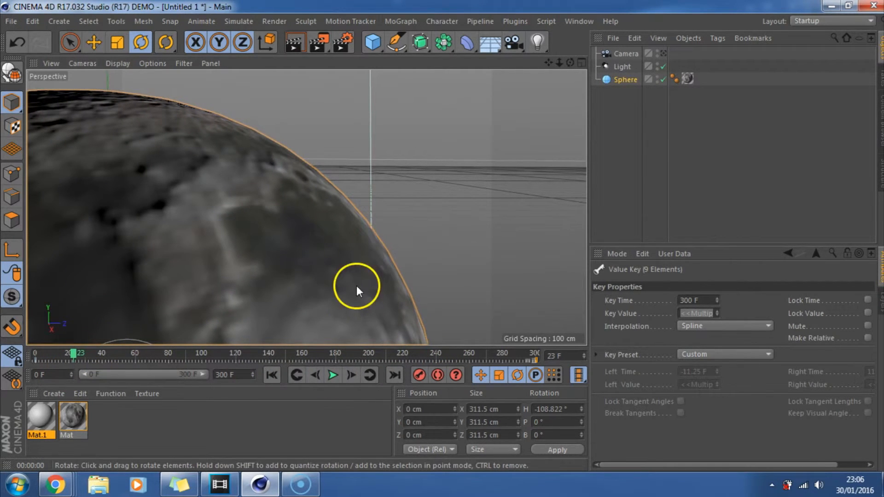
# - Add Camera.1, leave its camera view, and orbit out to show both cameras
pyautogui.click(512, 43)
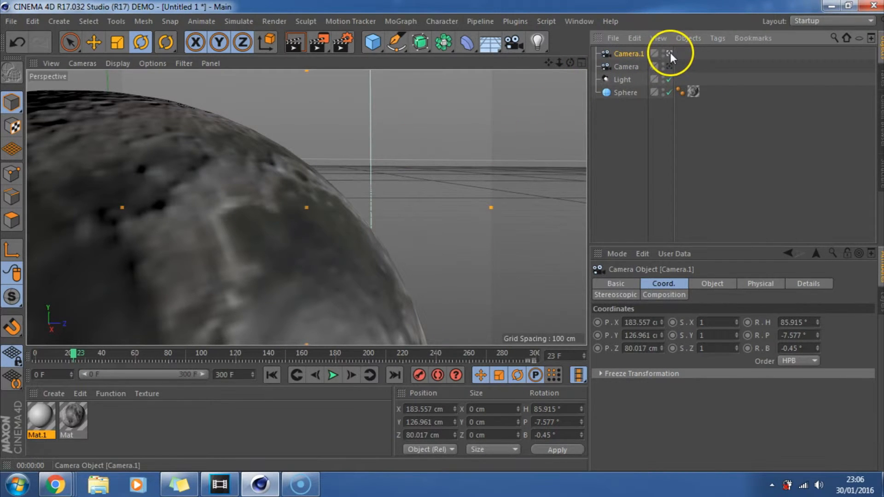
pyautogui.moveTo(671, 70)
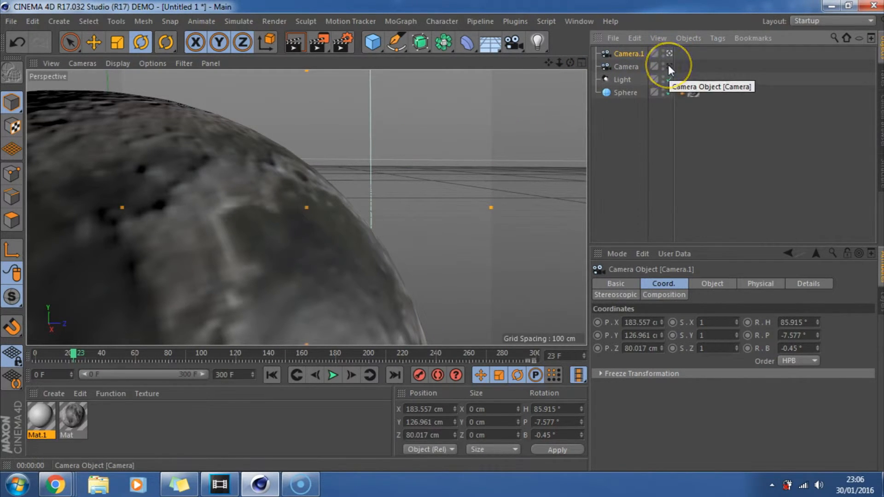
pyautogui.click(670, 54)
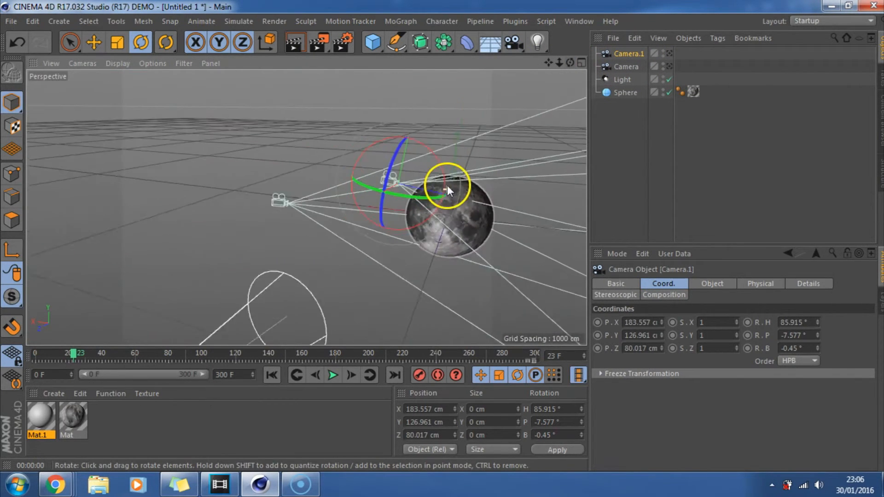
pyautogui.moveTo(448, 186); pyautogui.dragTo(403, 155)
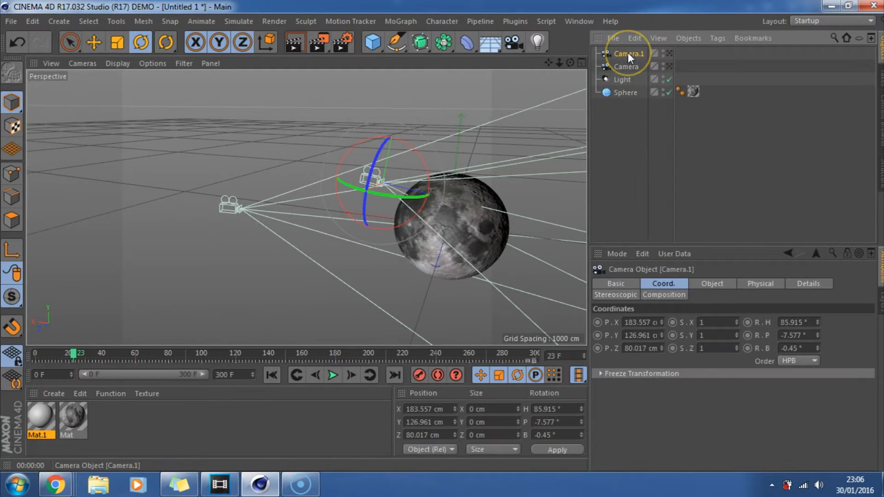
pyautogui.doubleClick(626, 53)
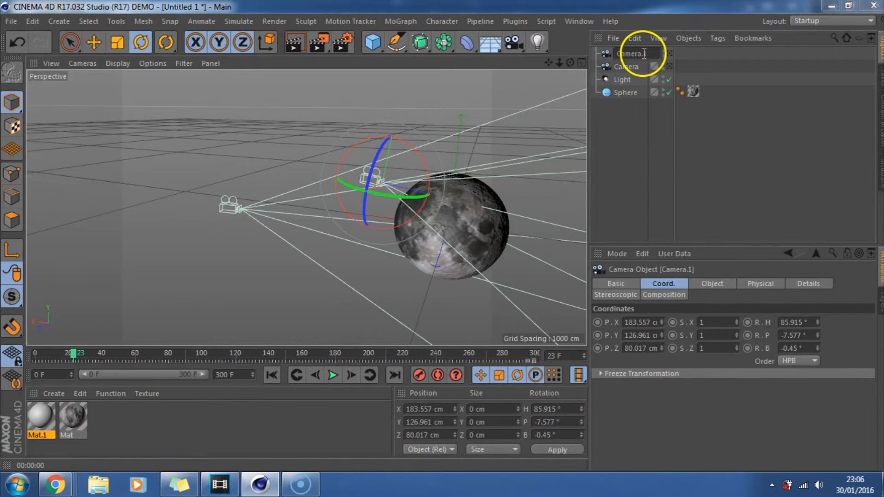
pyautogui.doubleClick(629, 54)
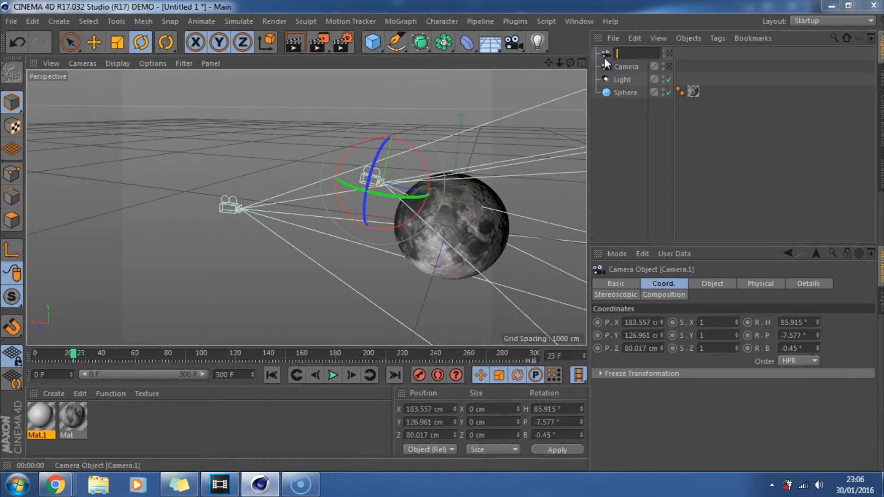
pyautogui.write('cAMER')
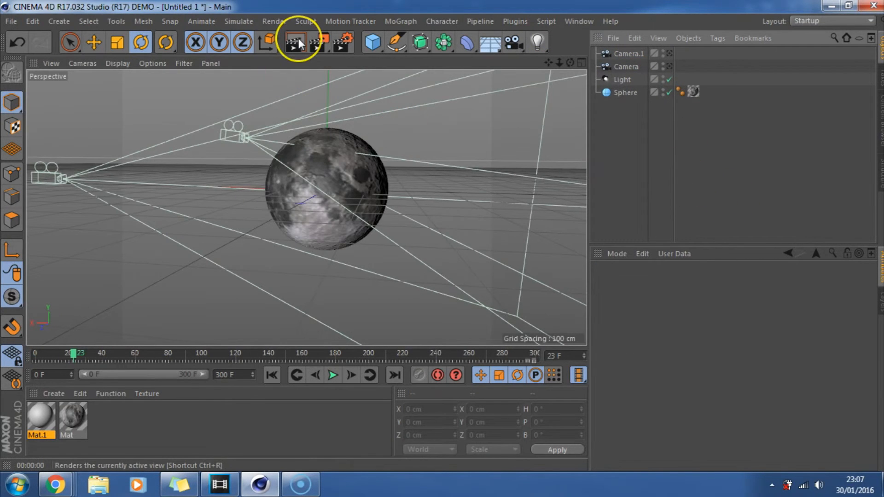
# - Render, clear, and re-render the view showing the evenly lit cratered moon
pyautogui.click(296, 42)
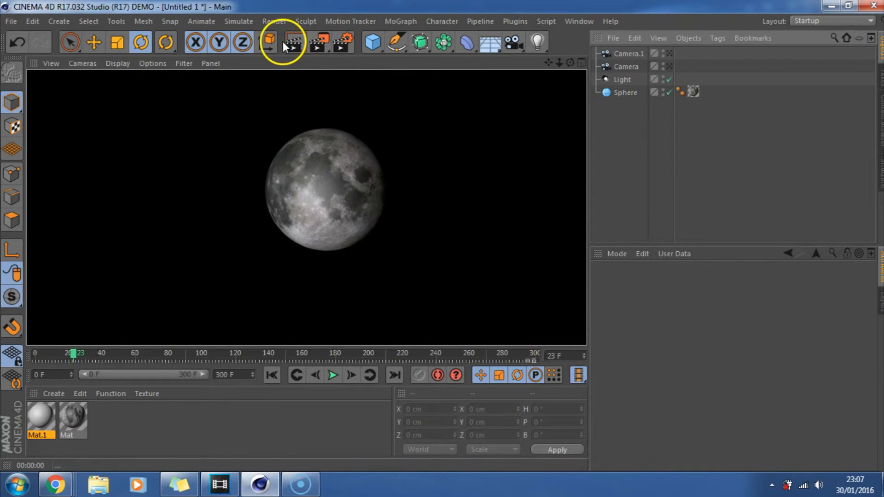
pyautogui.click(292, 43)
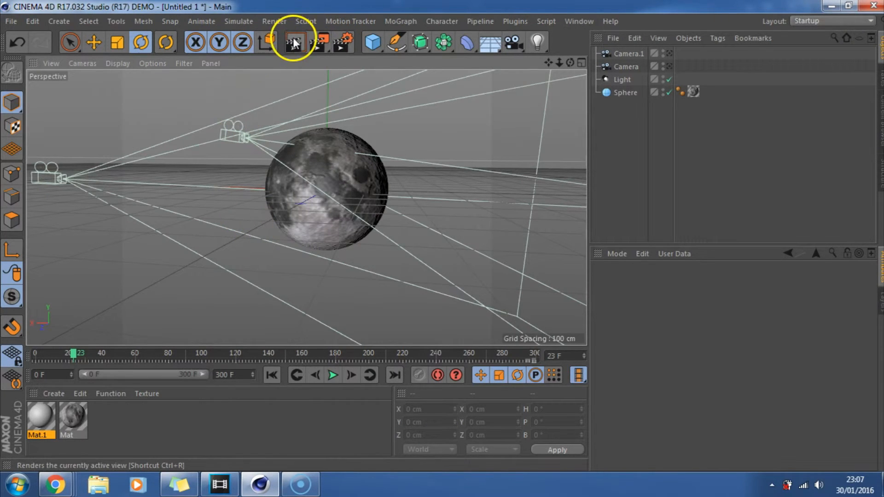
pyautogui.click(318, 43)
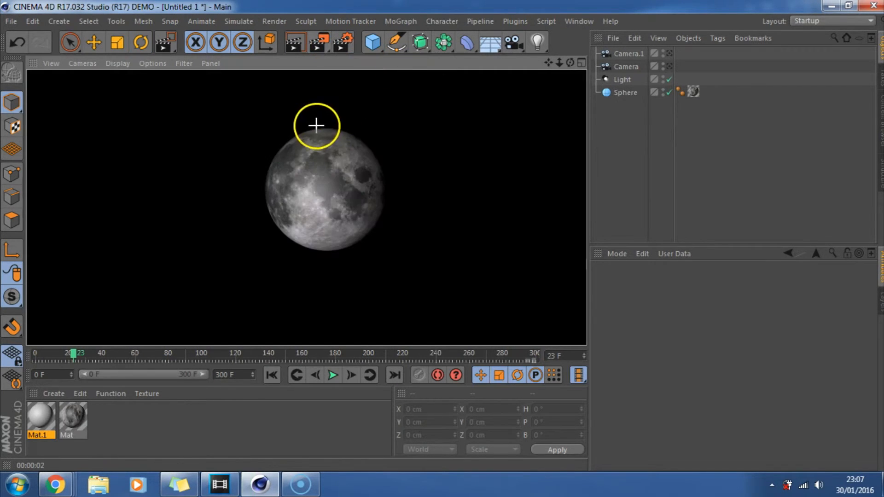
pyautogui.moveTo(38, 85)
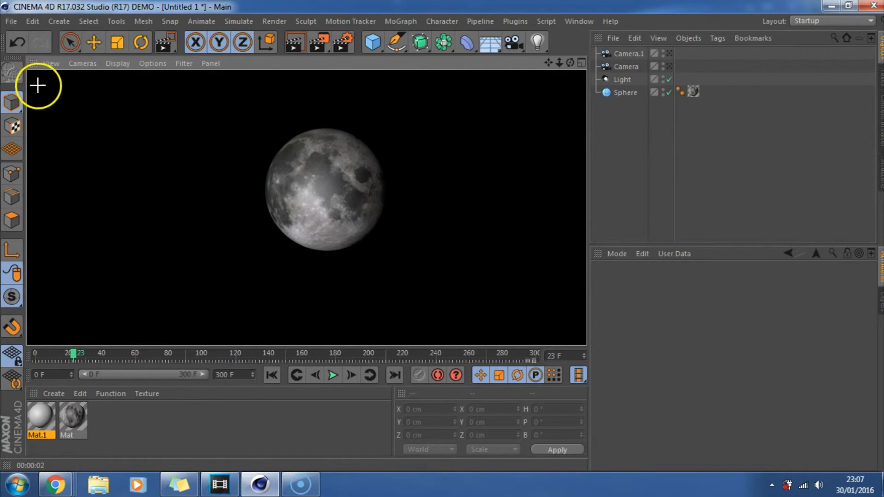
pyautogui.moveTo(181, 286)
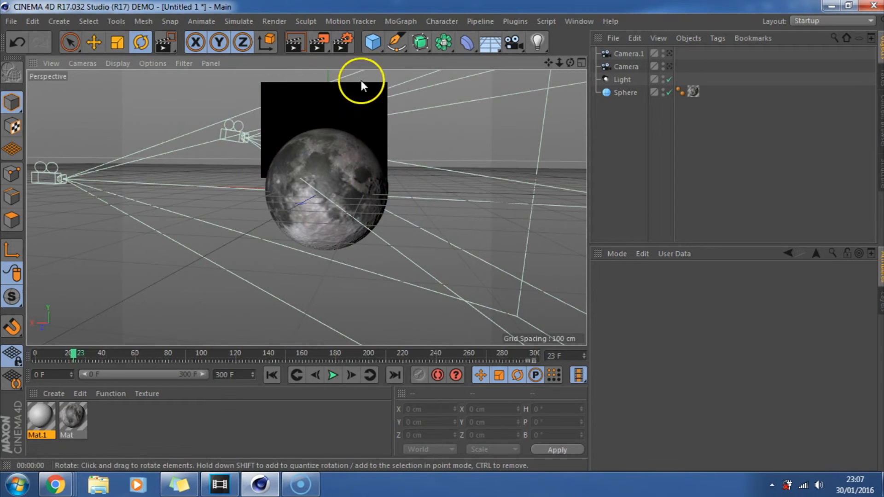
pyautogui.moveTo(370, 178)
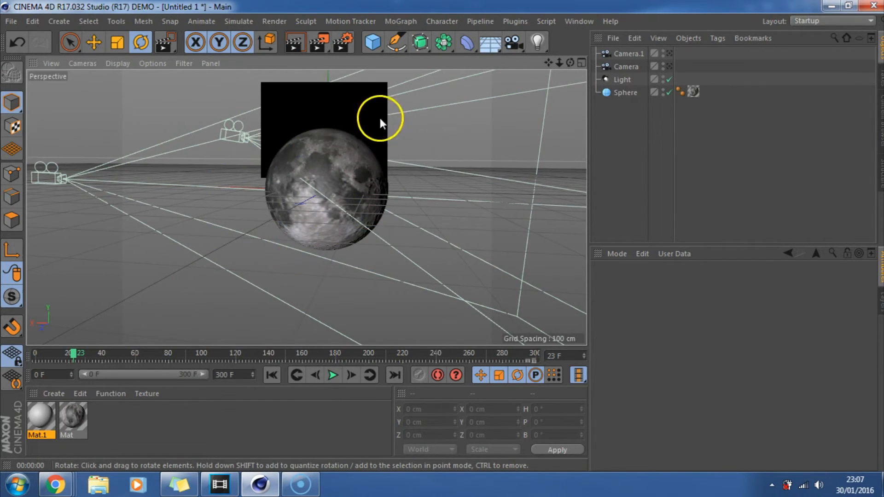
pyautogui.moveTo(754, 183)
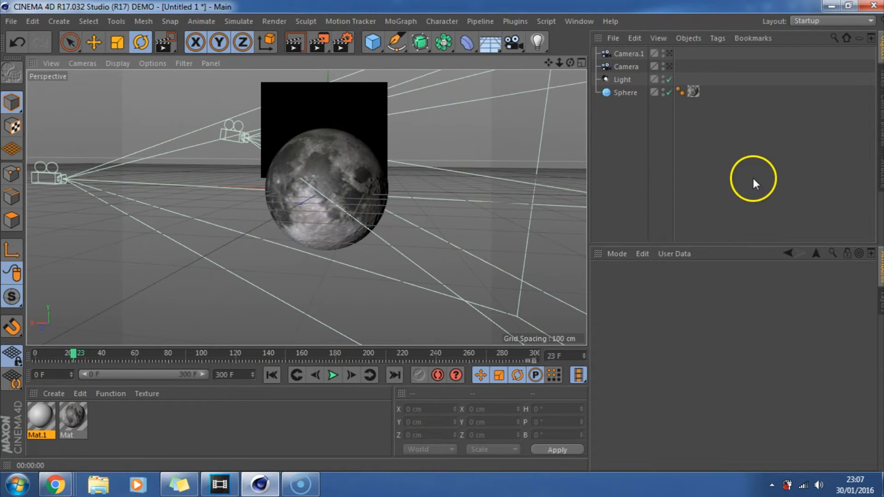
# - Clear the partial render and insert a standard camera, Camera.2, from the Camera toolbar dropdown
pyautogui.click(510, 42)
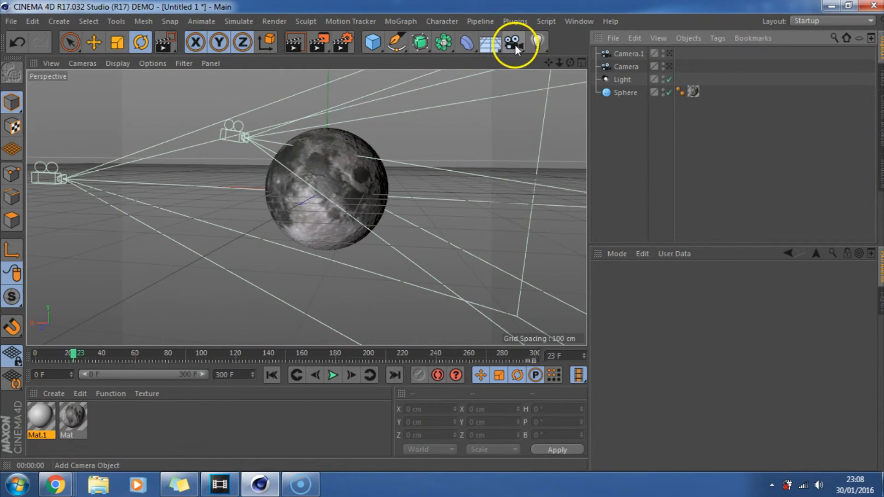
pyautogui.click(511, 42)
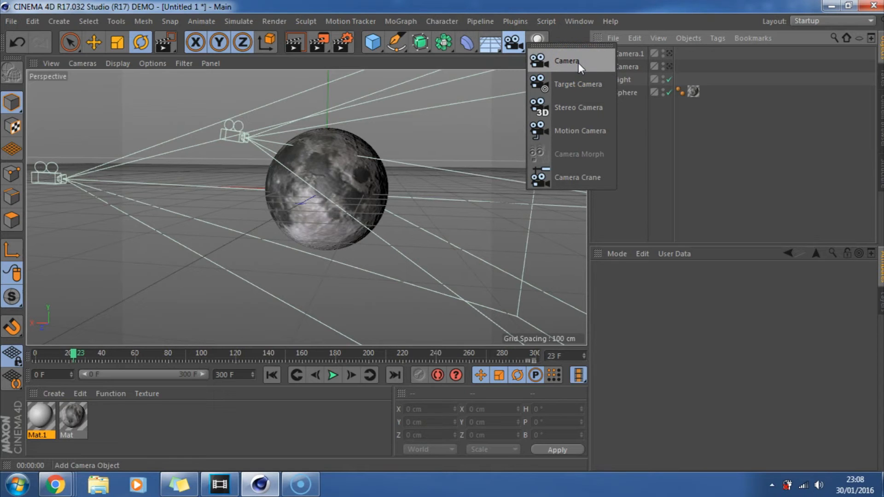
pyautogui.click(567, 61)
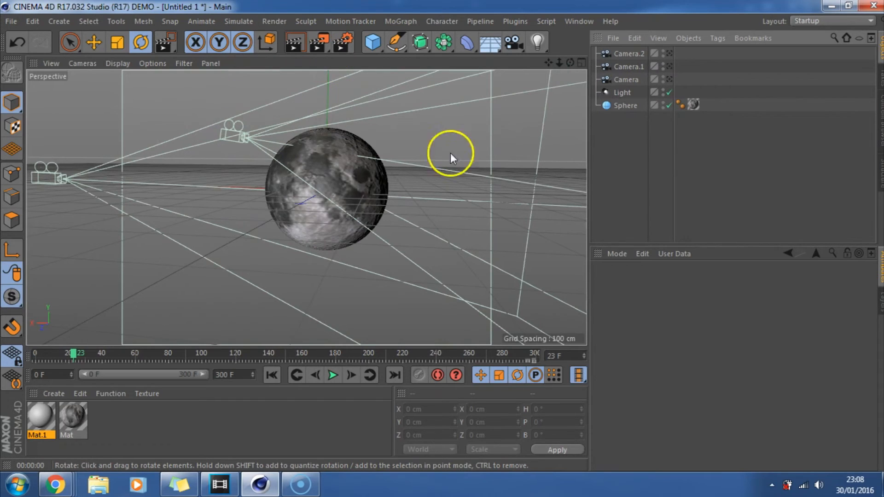
pyautogui.moveTo(225, 181)
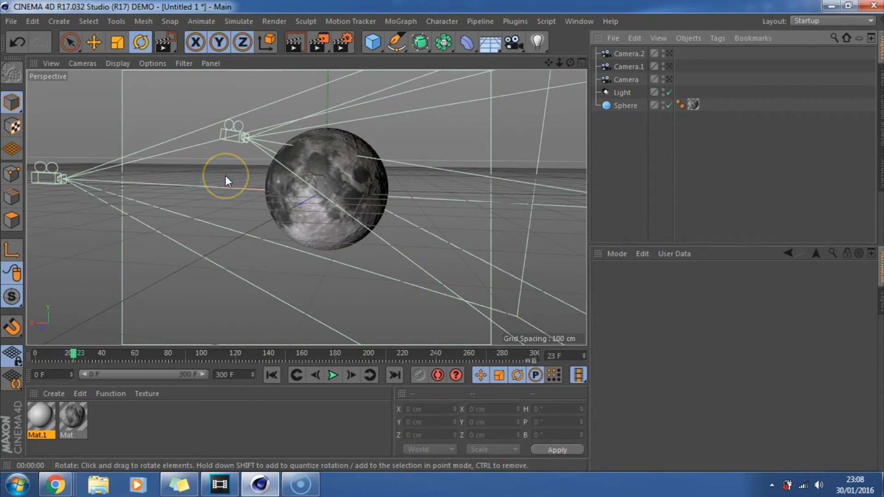
pyautogui.click(628, 79)
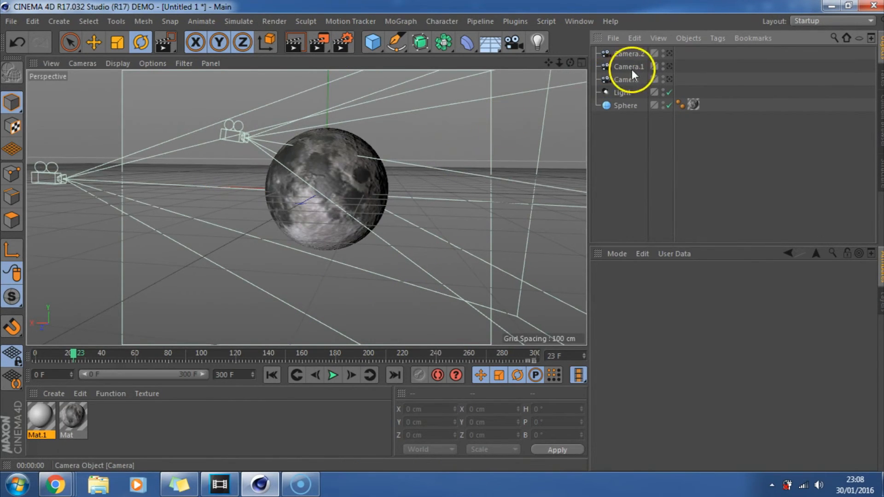
pyautogui.moveTo(671, 83)
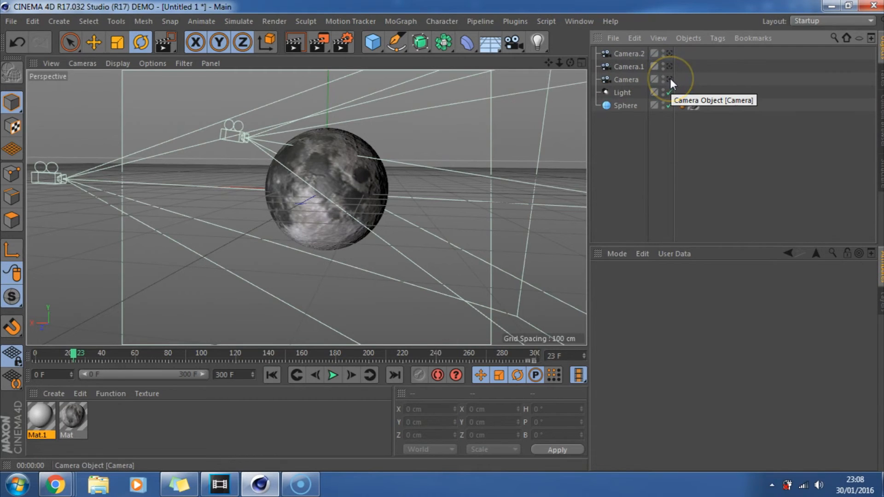